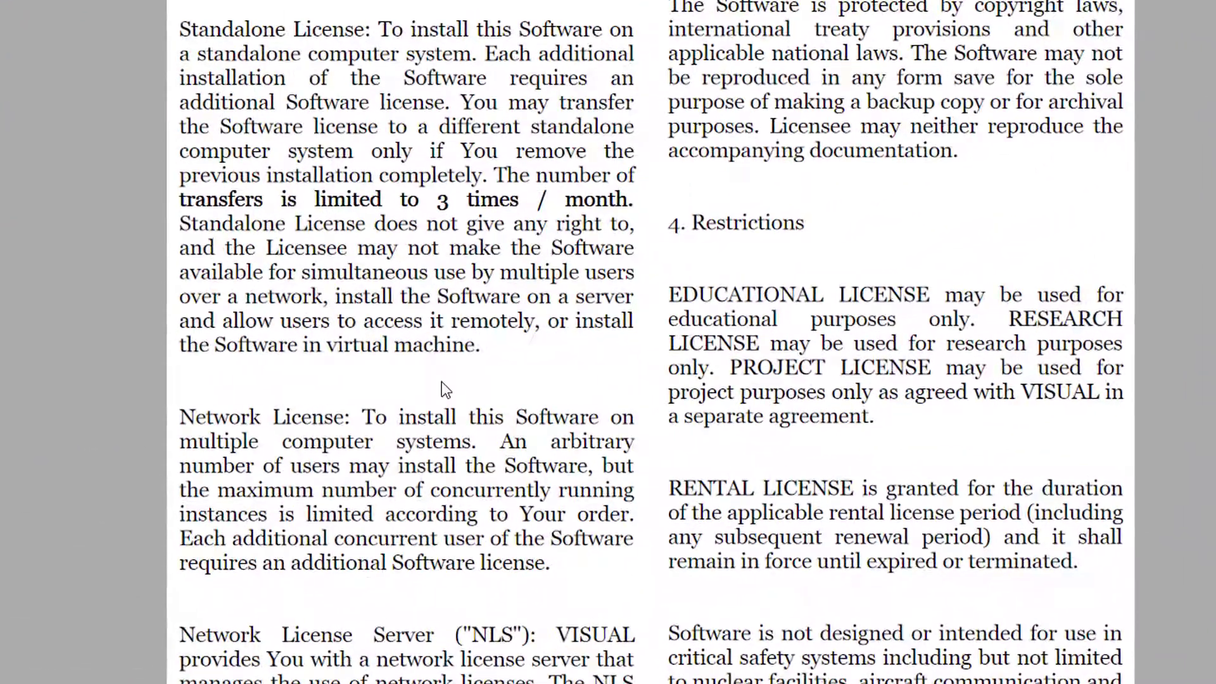
- Highlight the Standalone License clause barring installation in a virtual machine
drag(179, 223, 480, 346)
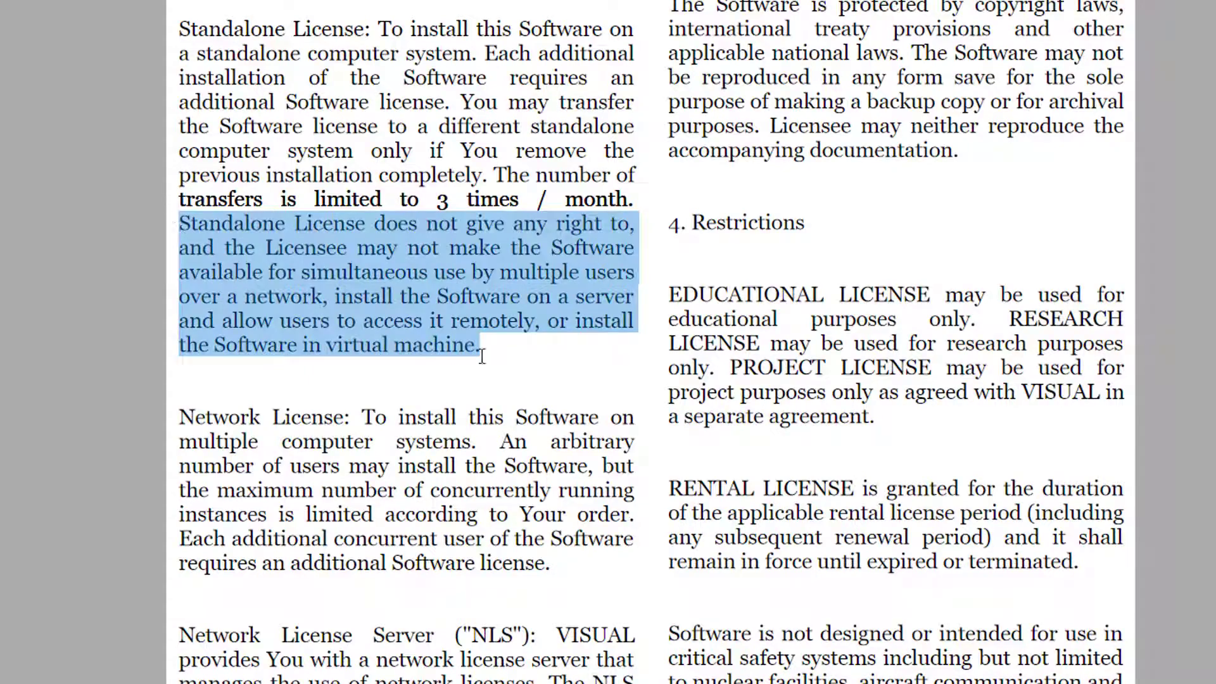
mouse_move(545, 375)
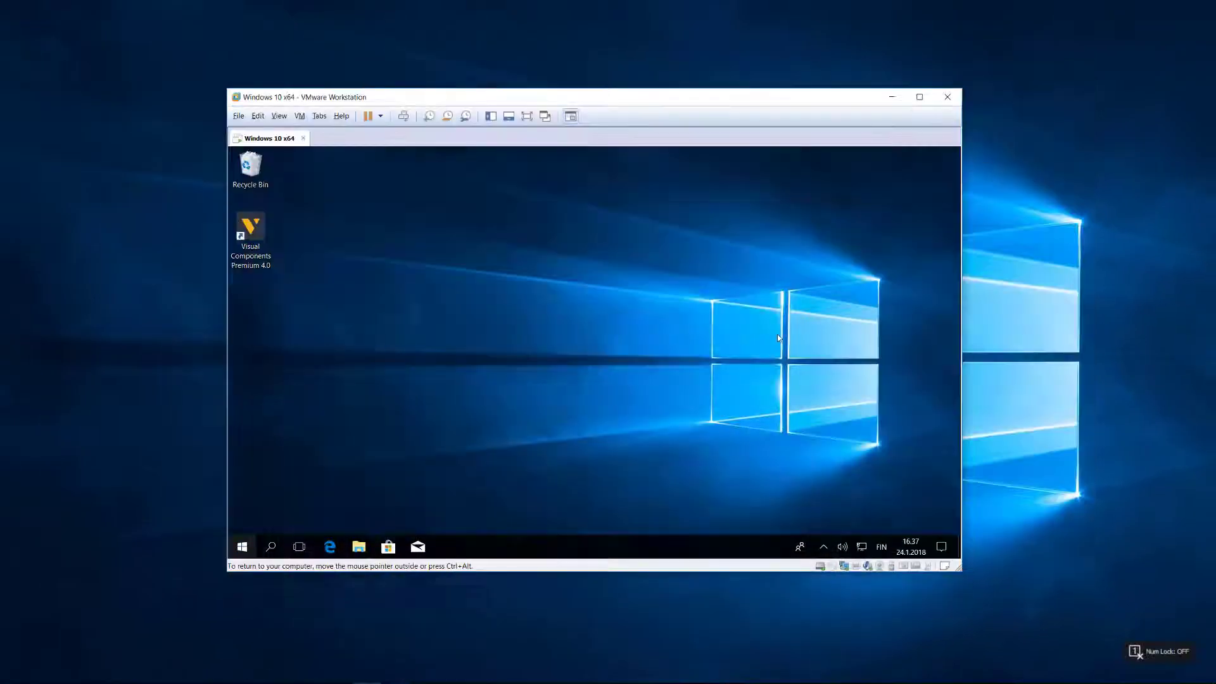
mouse_move(585, 350)
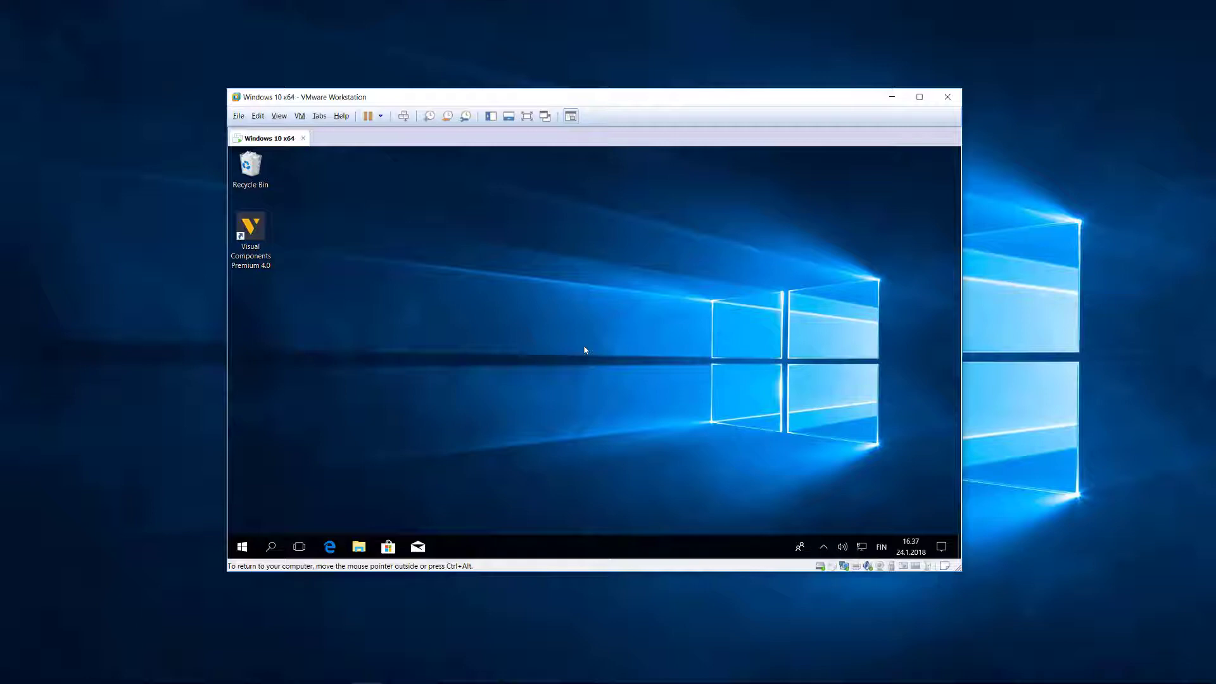
- Disable the Ethernet0 adapter from Network & Internet settings, then close Network Connections and Settings
click(919, 97)
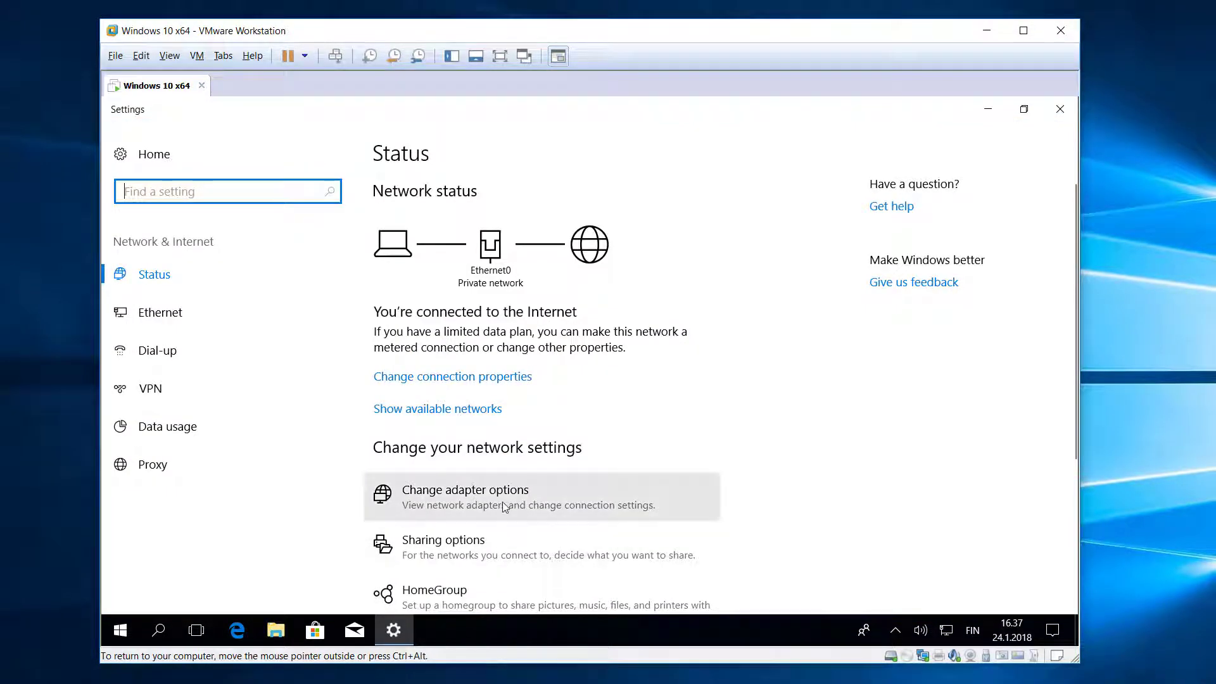
click(465, 490)
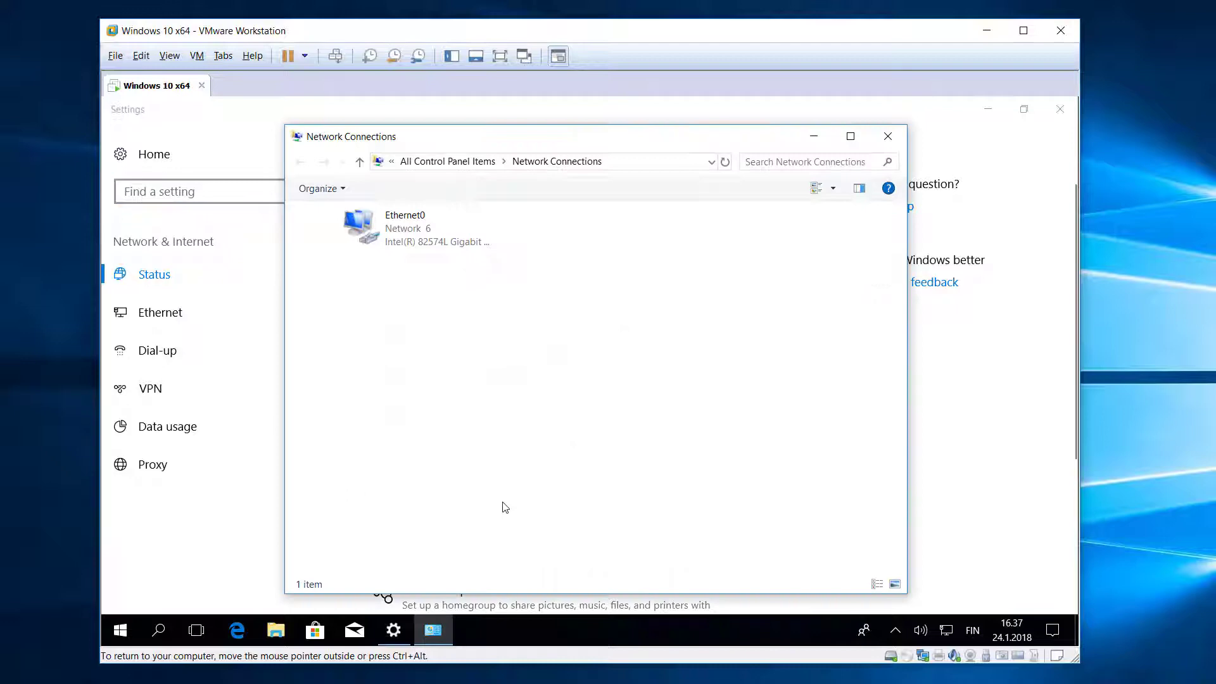
click(396, 228)
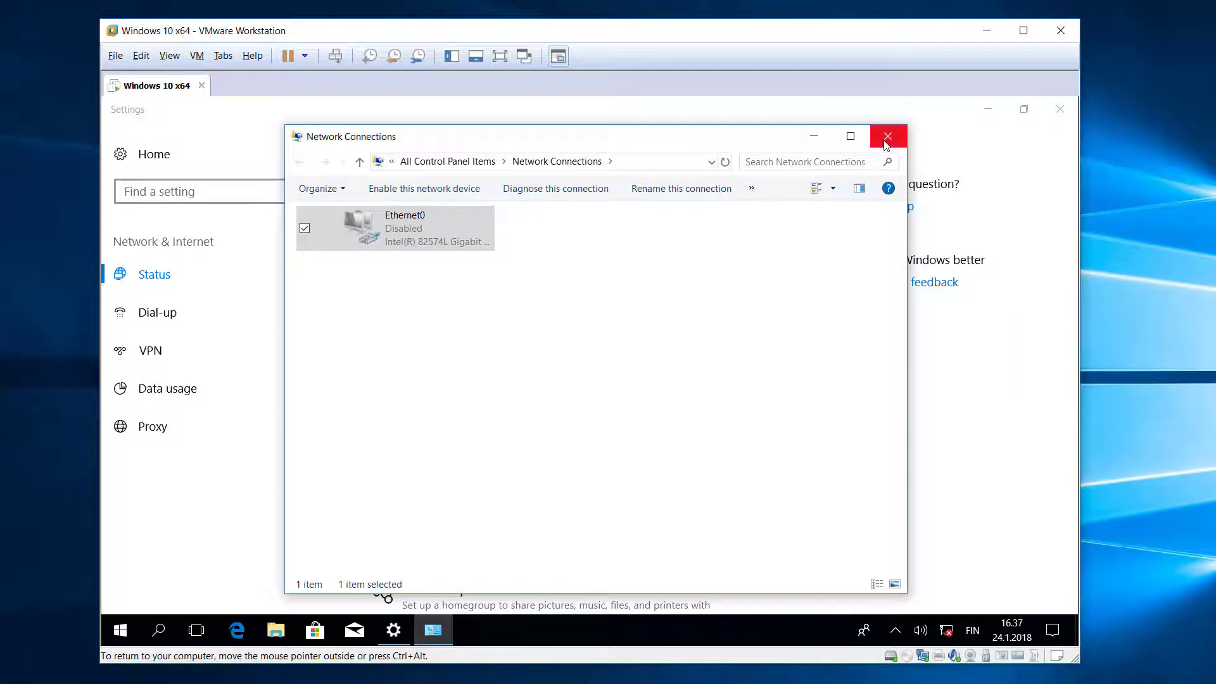
click(888, 136)
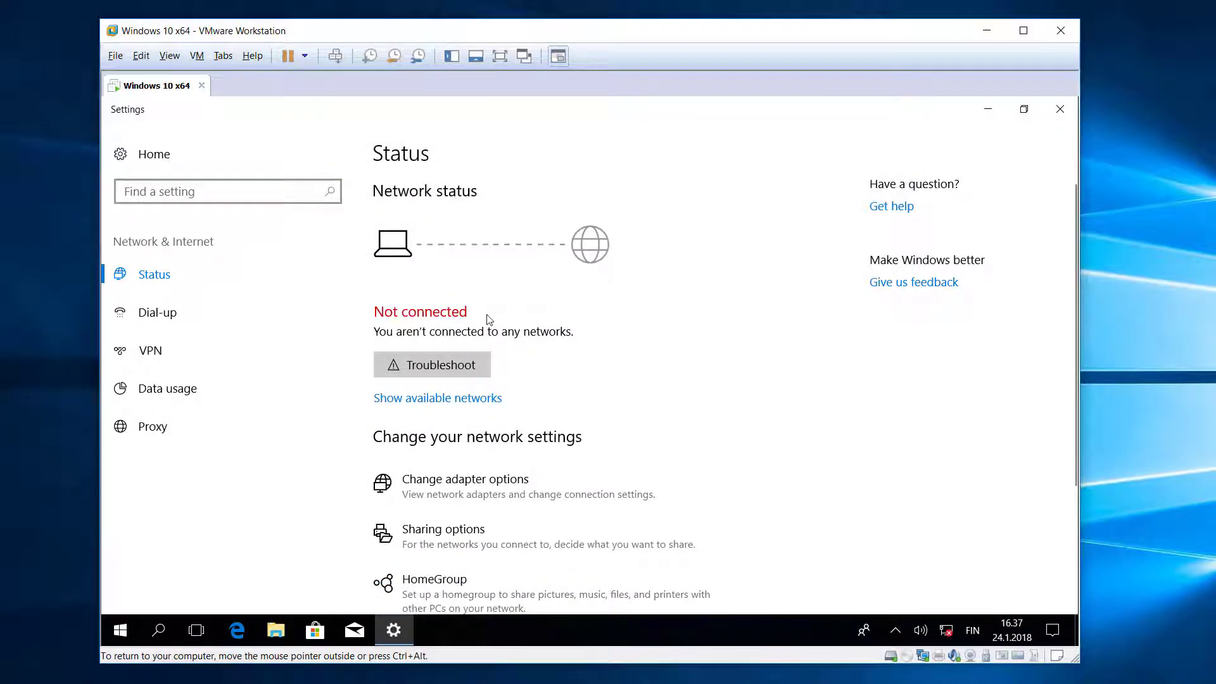
mouse_move(1061, 109)
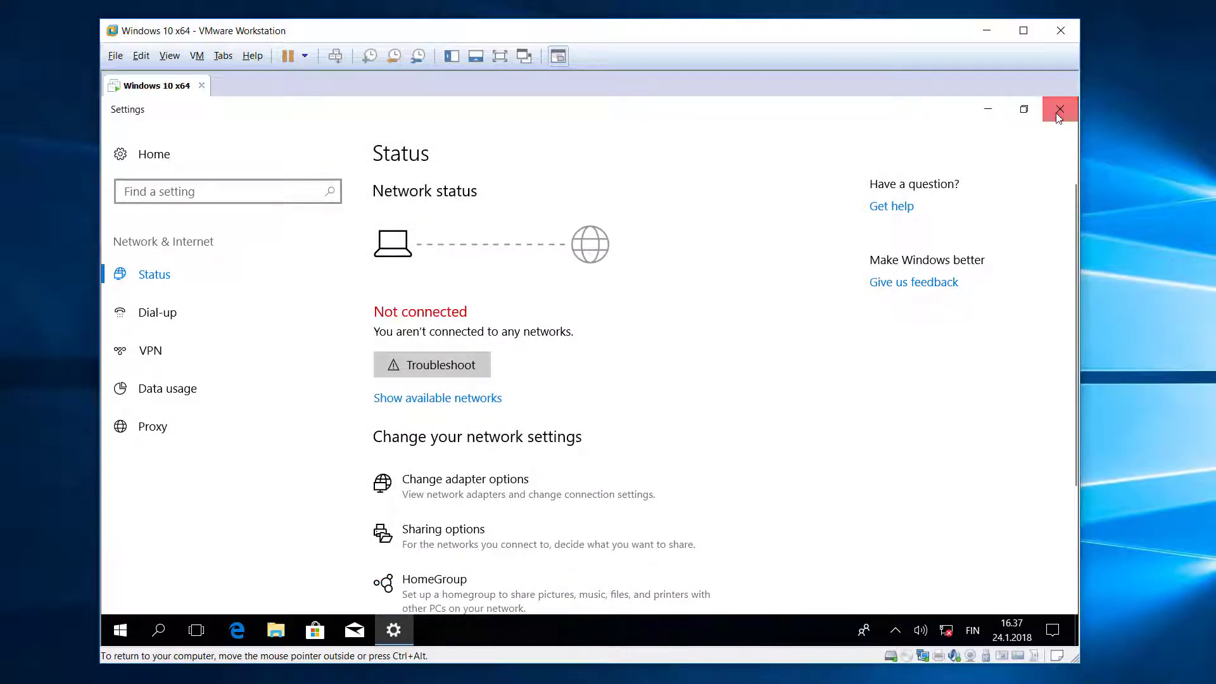
click(1060, 109)
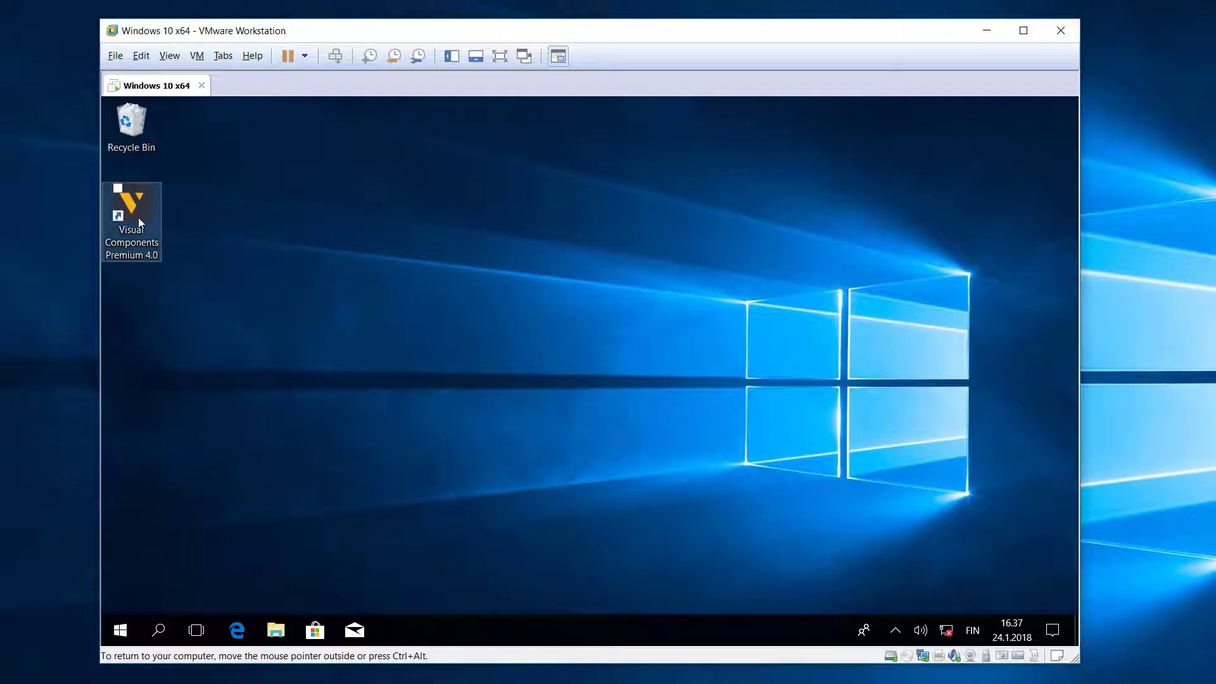
- Launch Visual Components Premium 4.0 and choose the standalone product key option
double_click(132, 209)
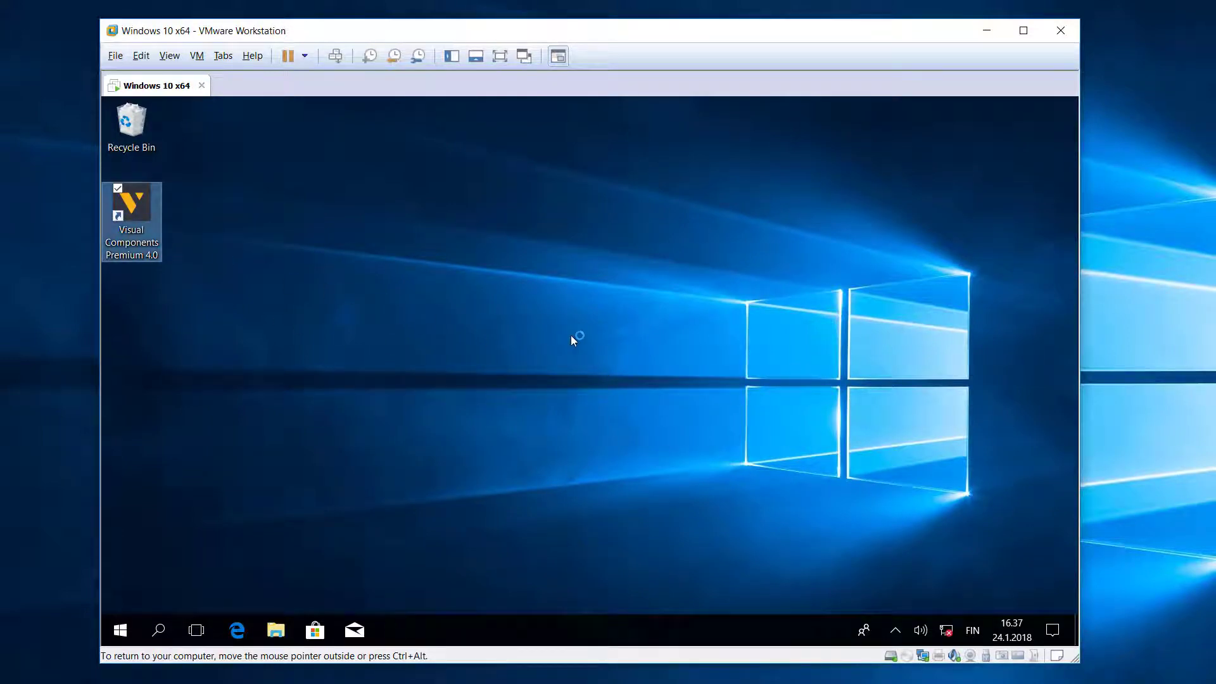
double_click(132, 209)
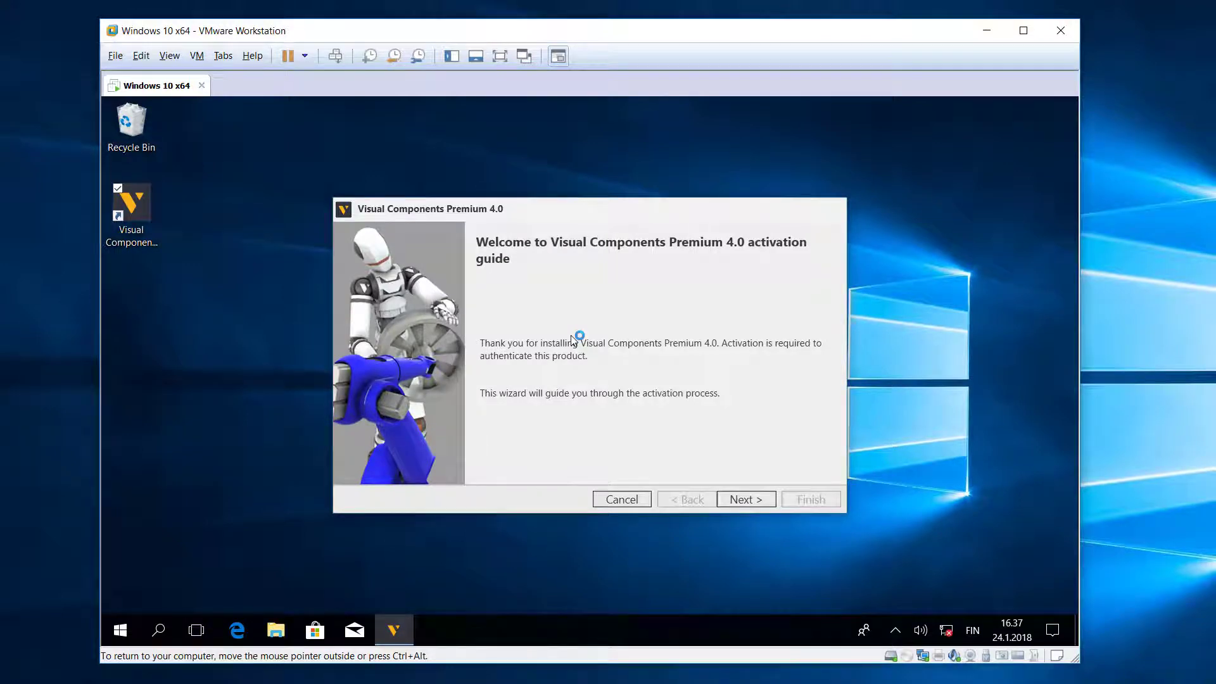
mouse_move(771, 260)
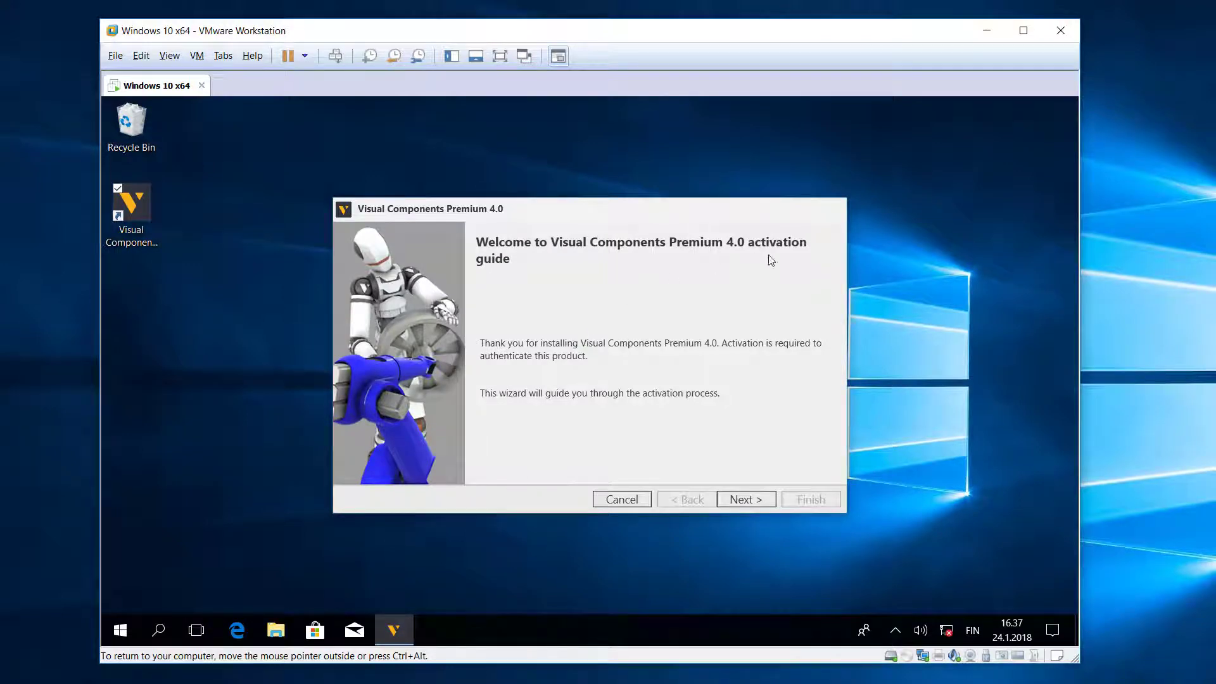
mouse_move(762, 497)
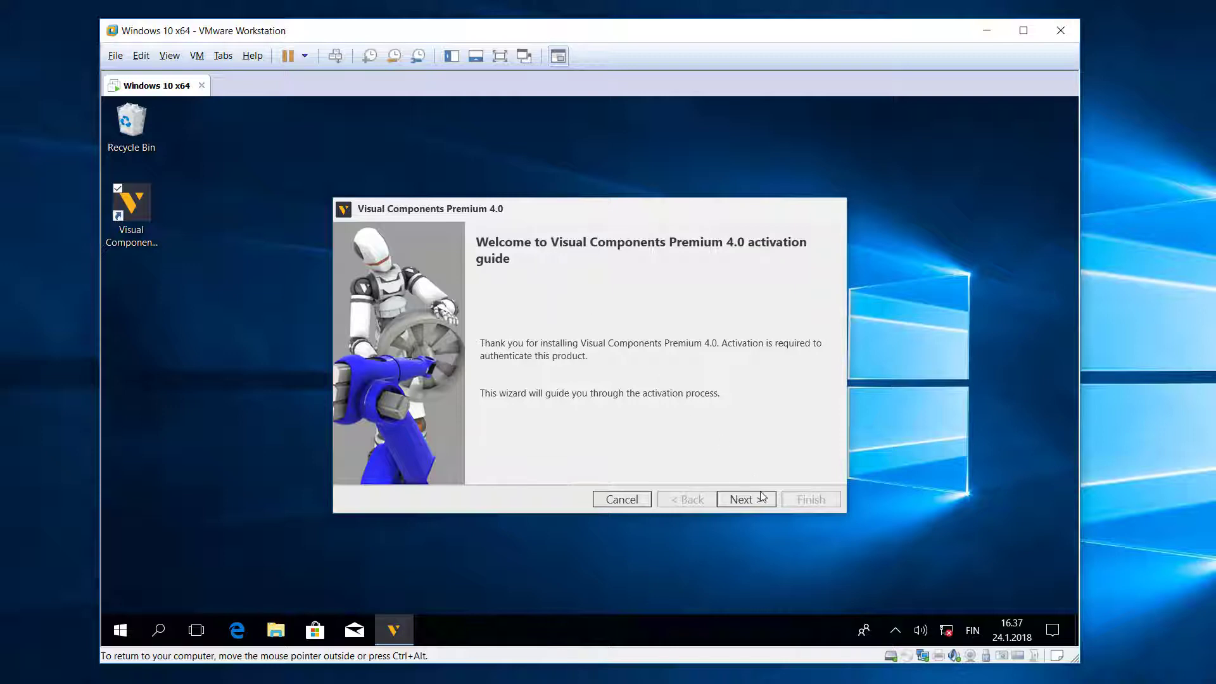
click(747, 499)
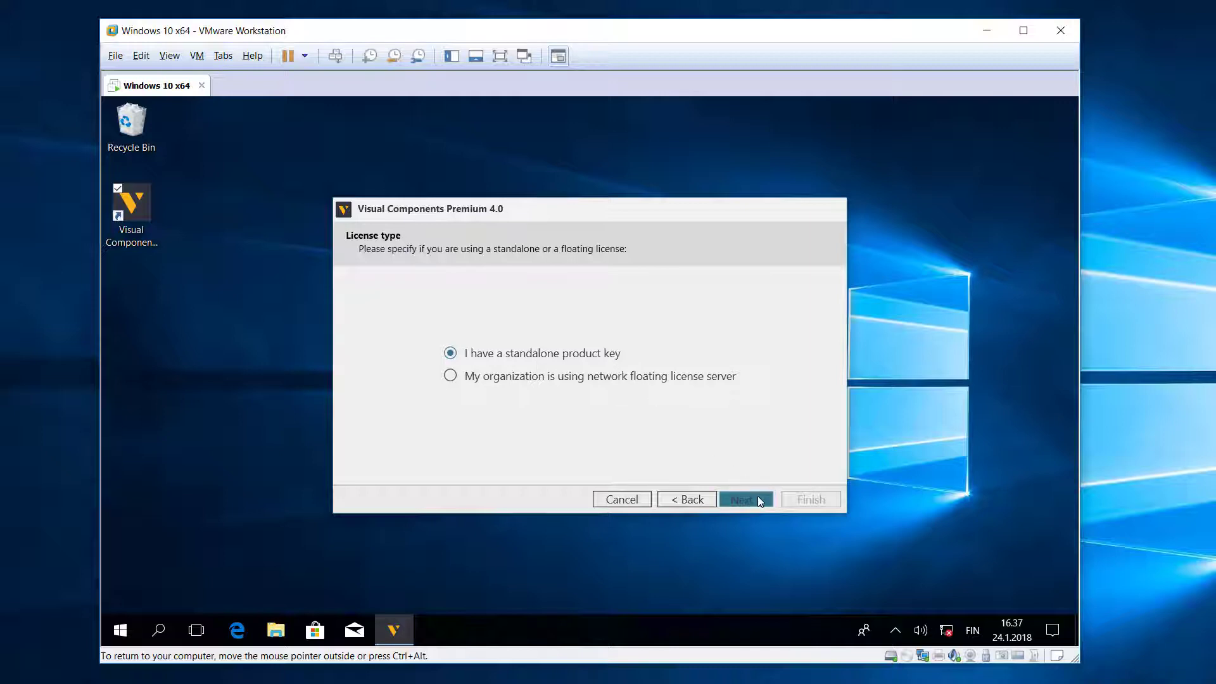
click(745, 499)
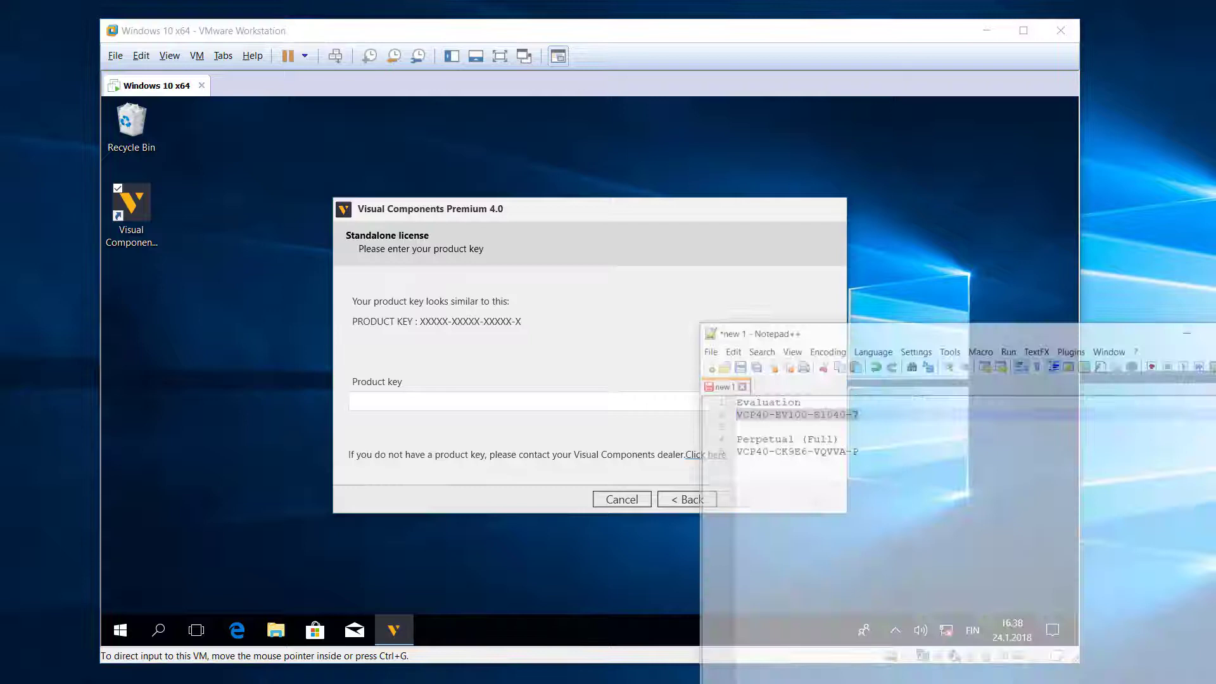
right_click(860, 374)
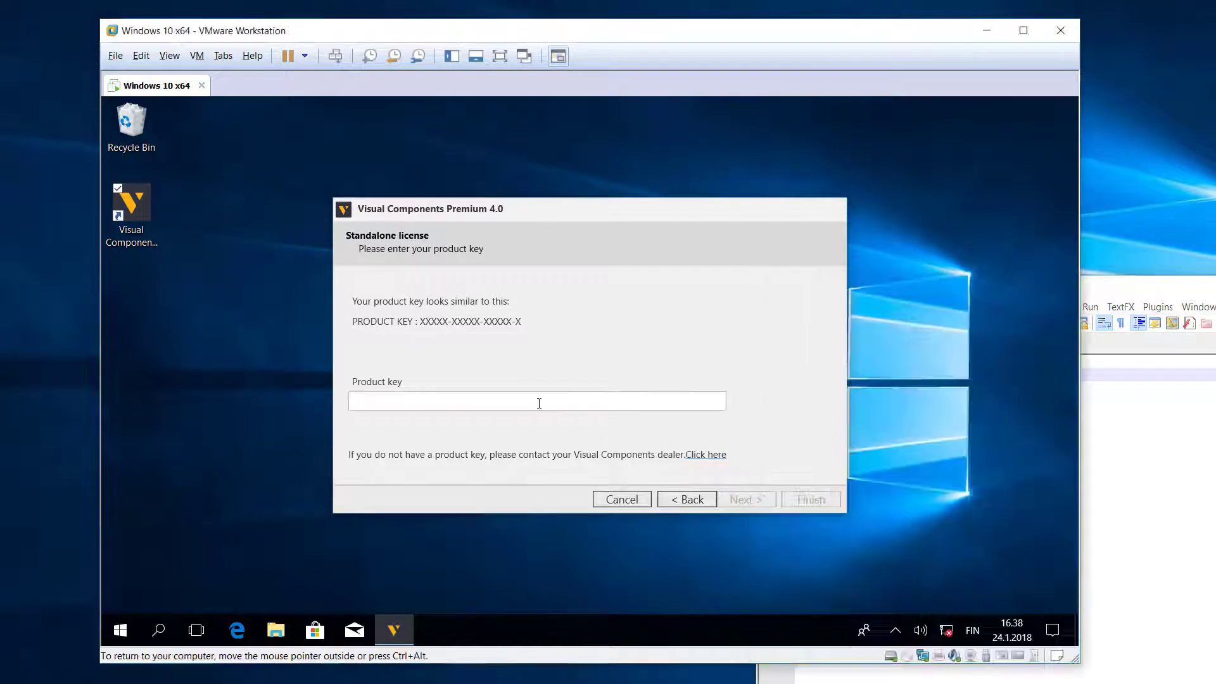
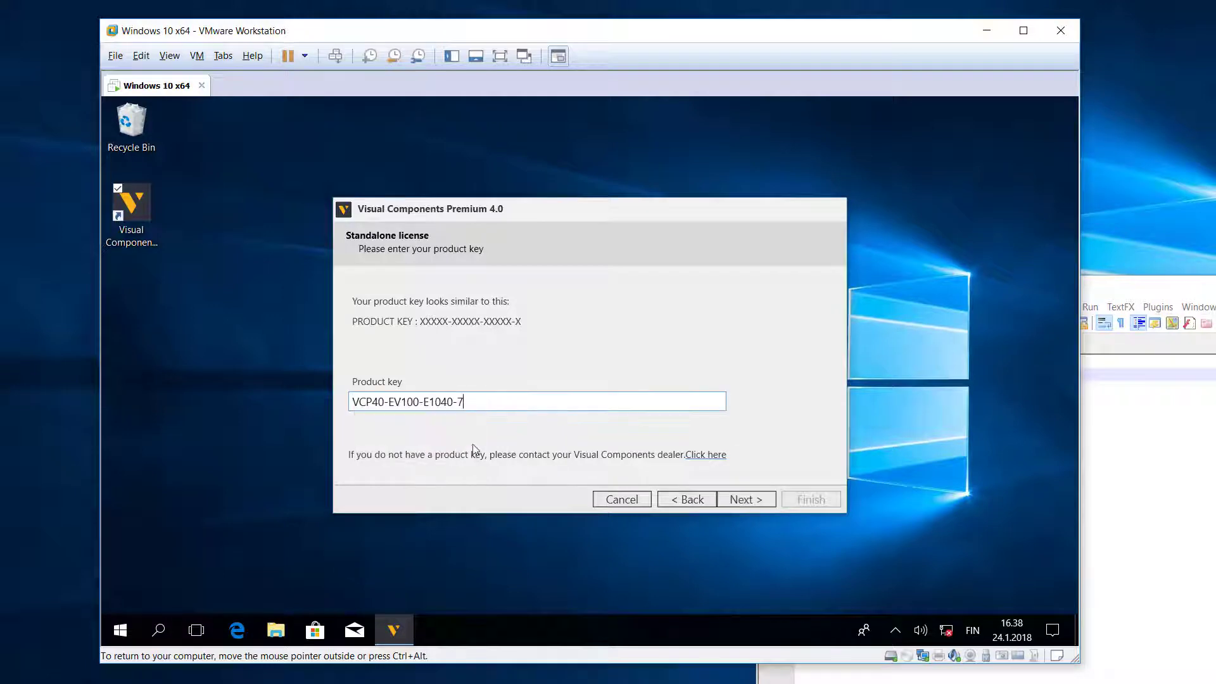
click(745, 500)
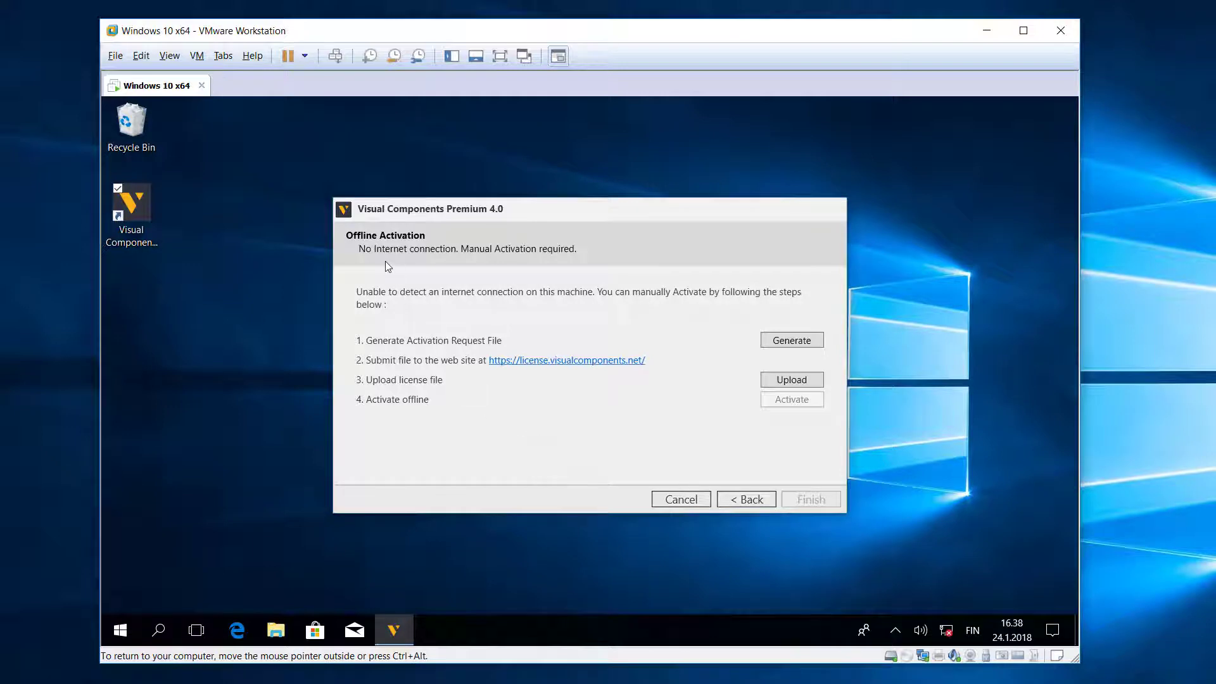
mouse_move(512, 266)
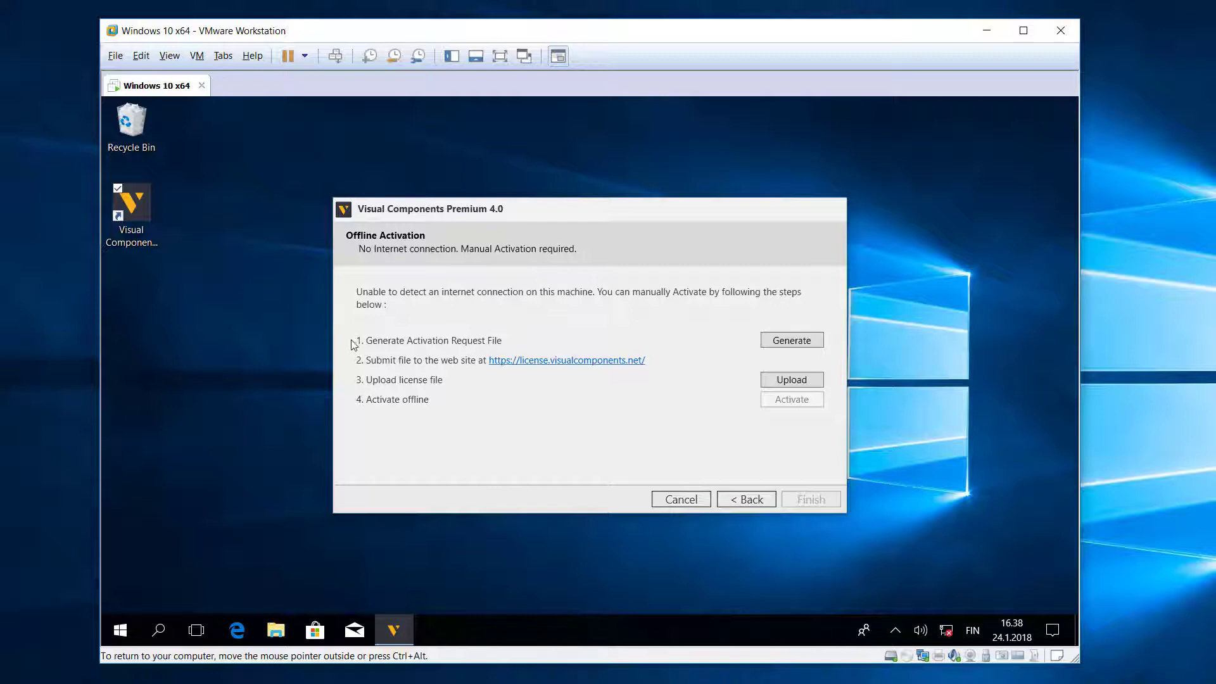
mouse_move(357, 412)
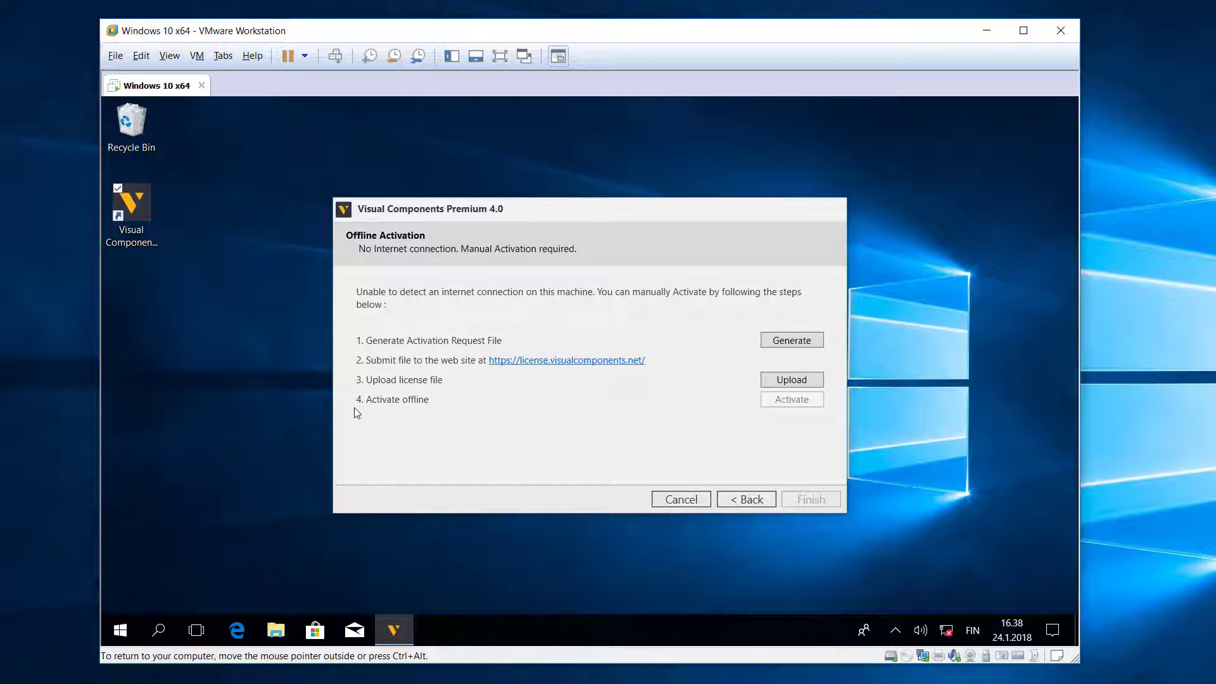
mouse_move(514, 350)
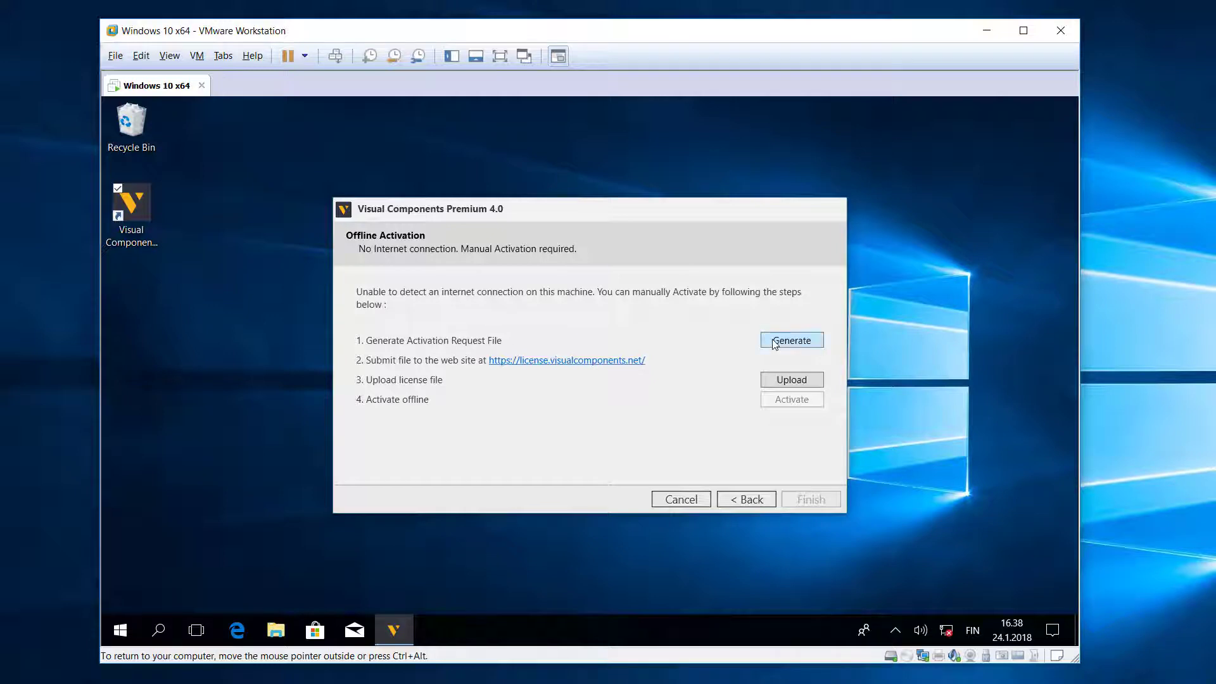
click(791, 340)
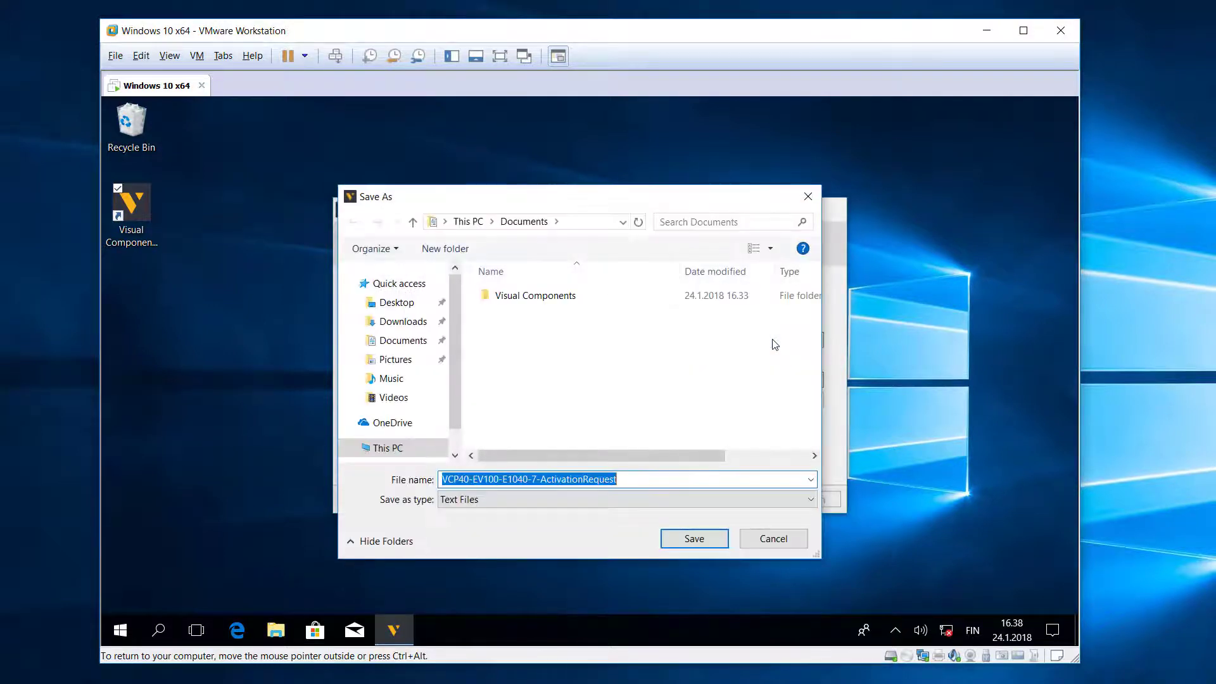
click(694, 538)
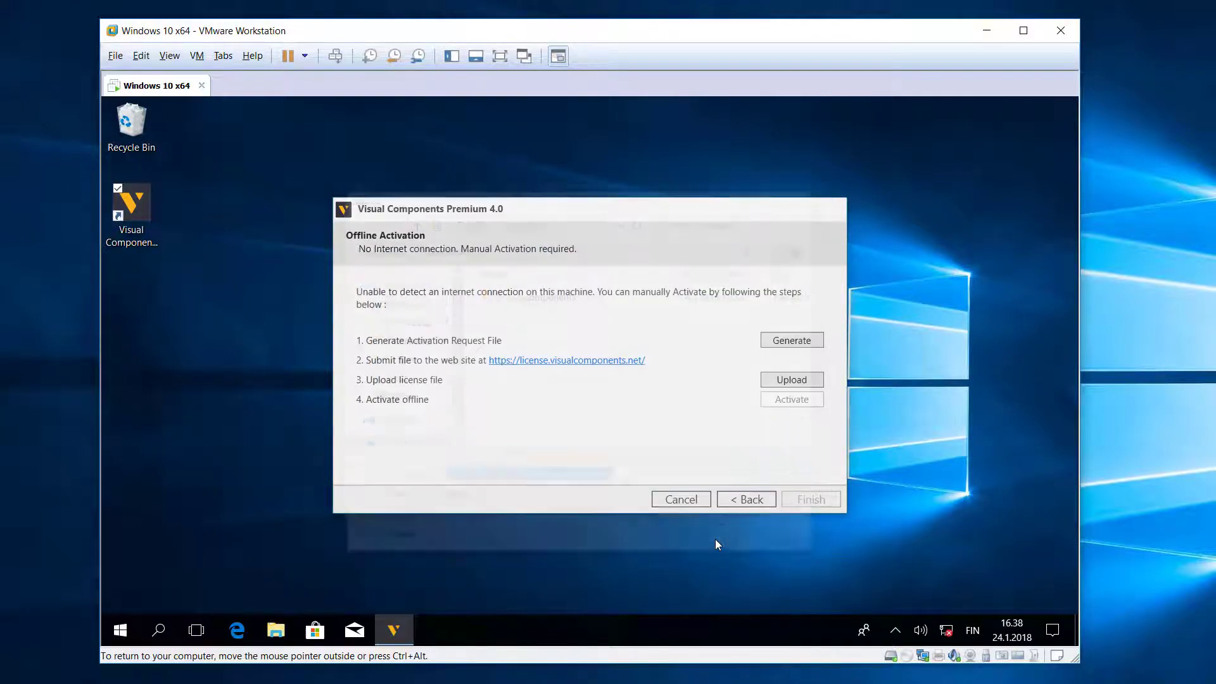
- Go to license.visualcomponents.net via Licensing and select the login e-mail field
click(792, 340)
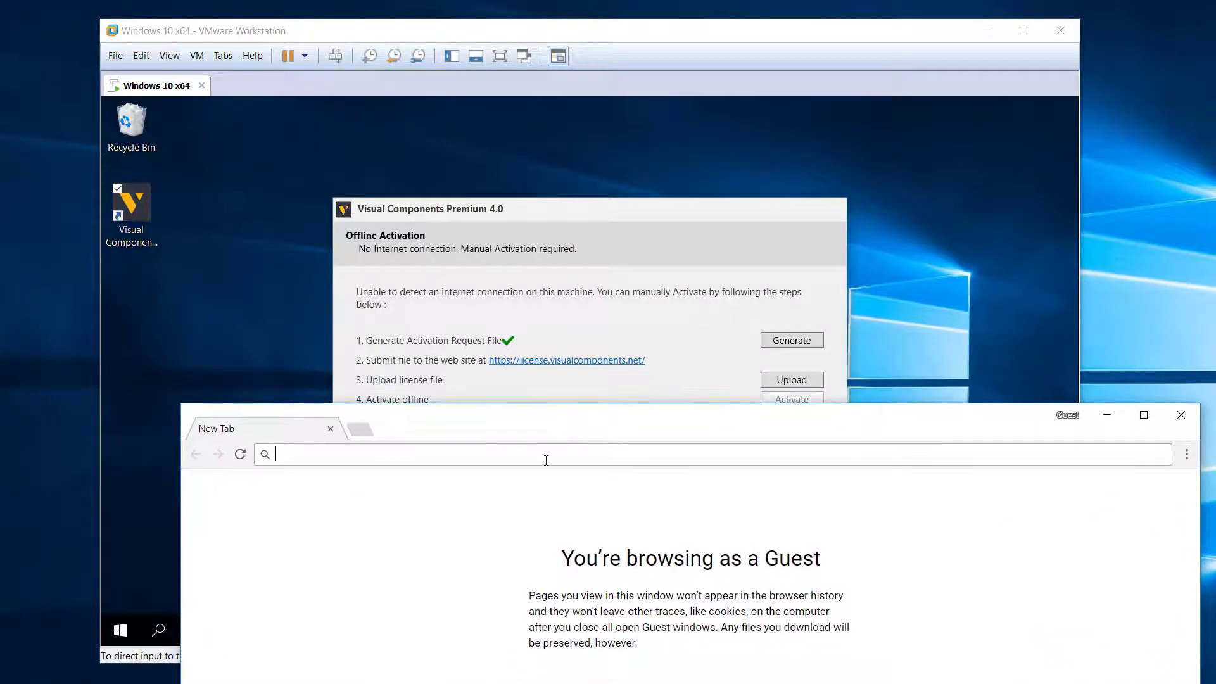
text(https://l)
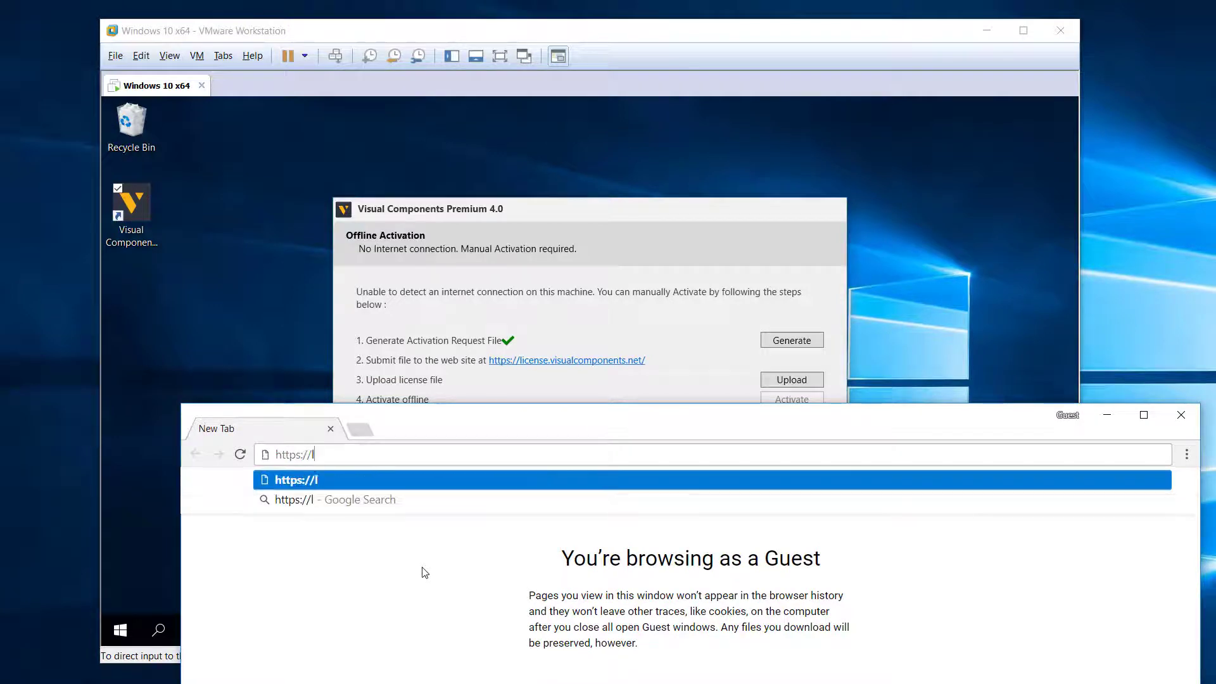
text(icense.visualcompon)
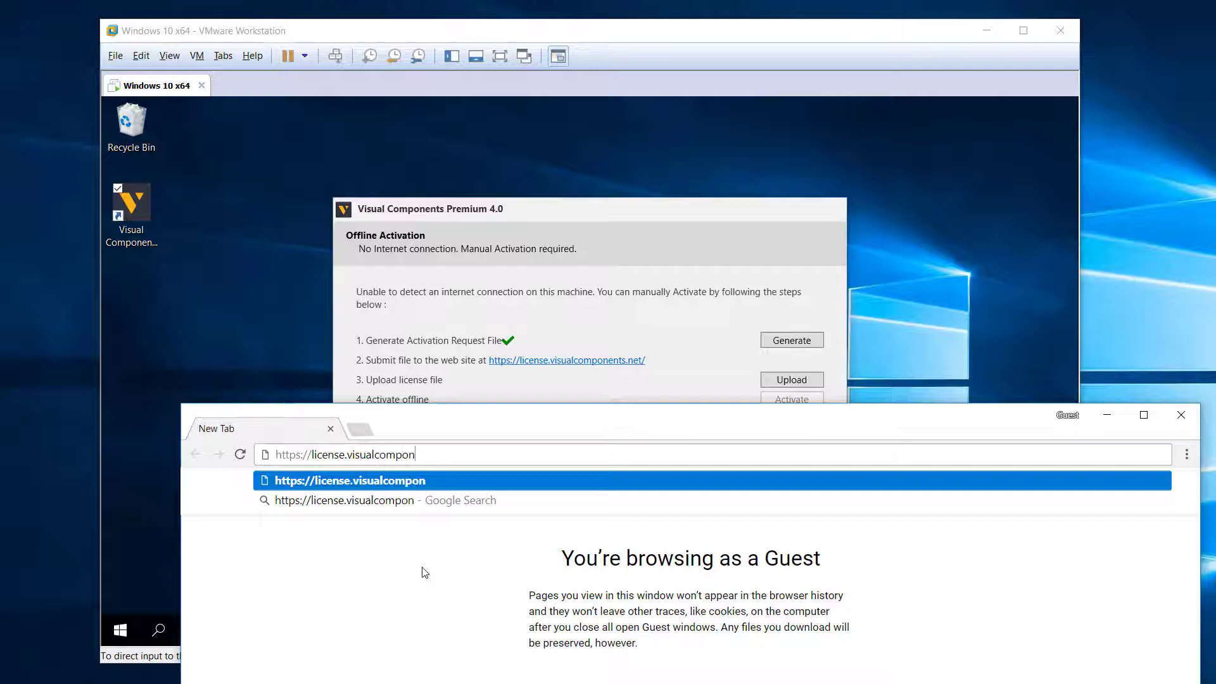
text(ents.net)
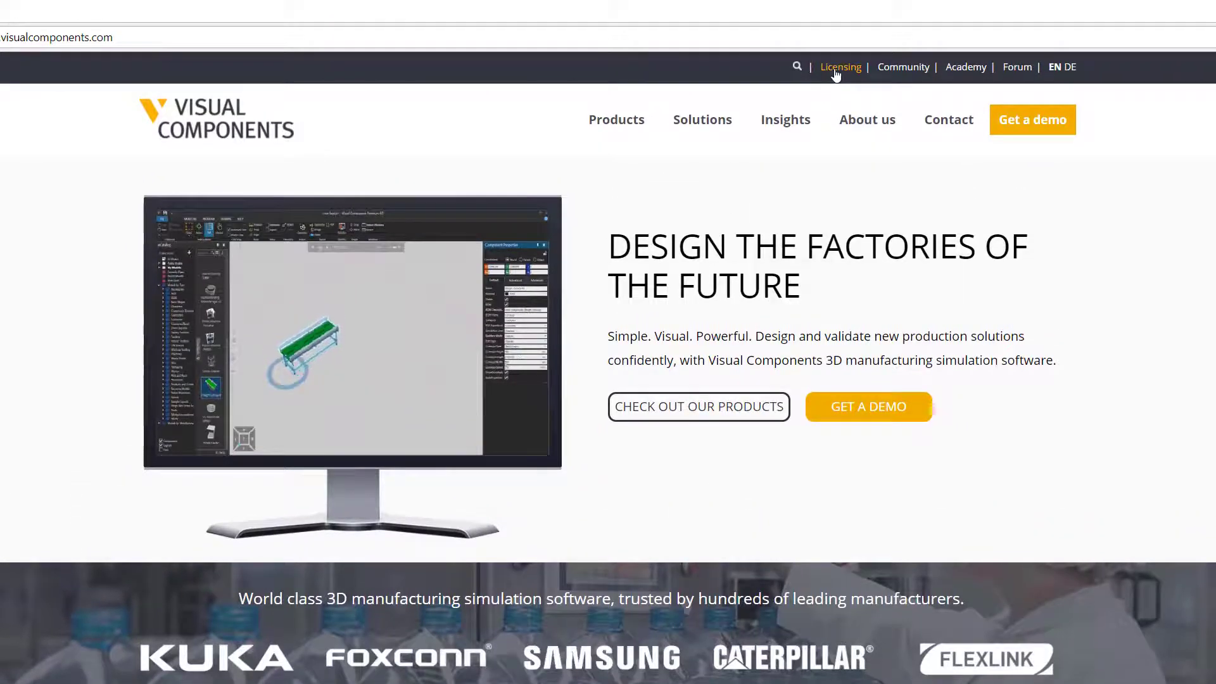
click(841, 67)
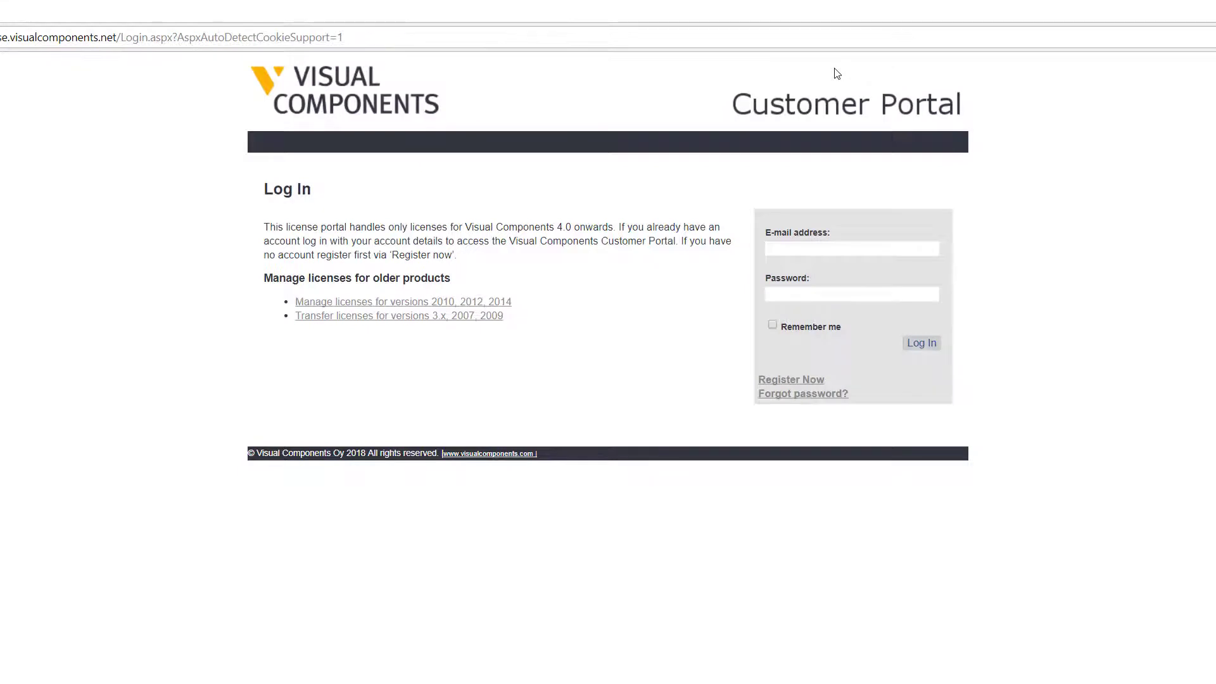
mouse_move(735, 269)
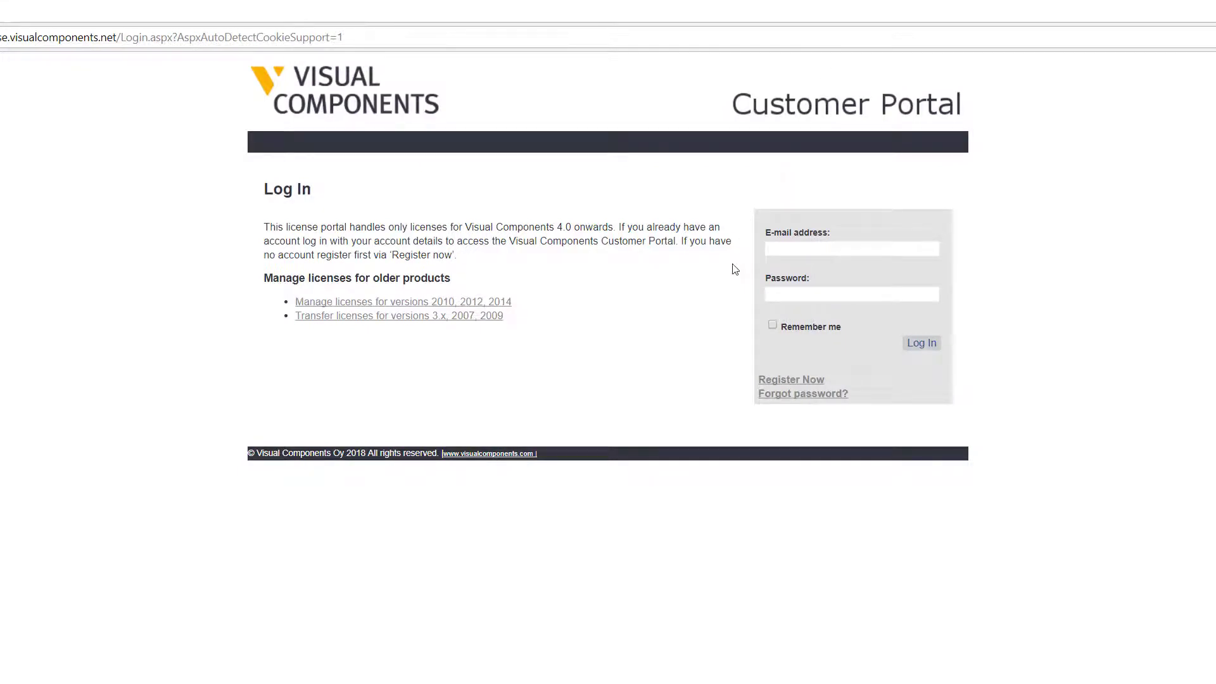
mouse_move(740, 298)
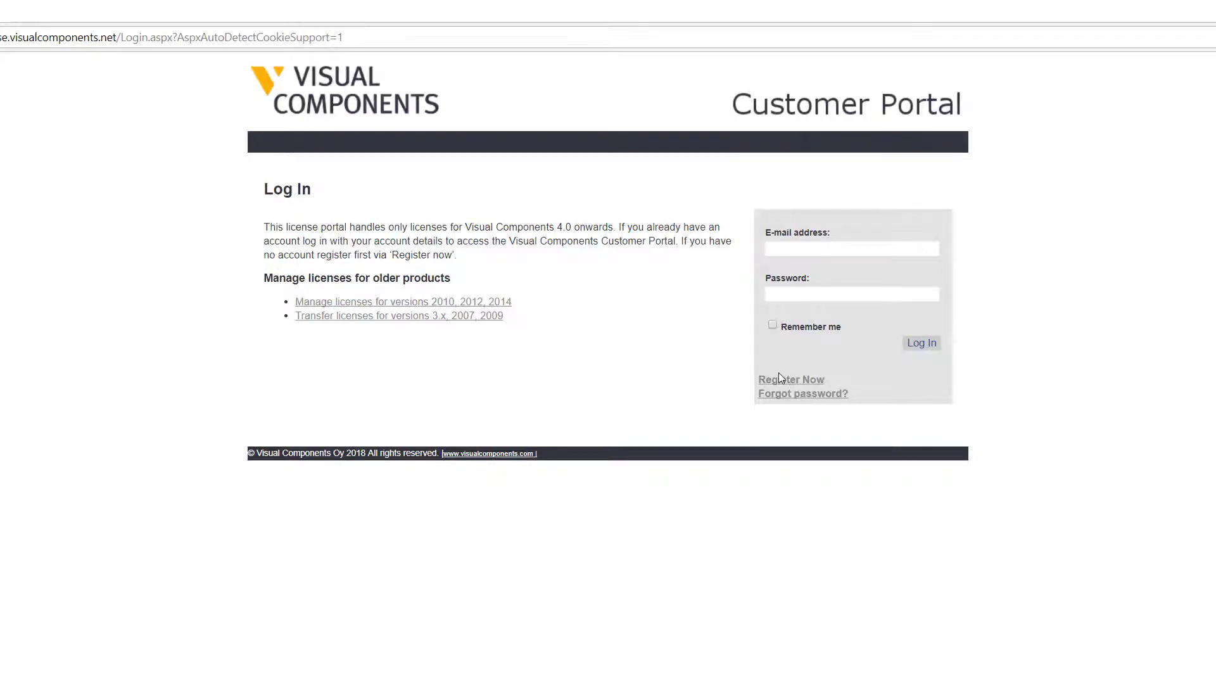
click(851, 249)
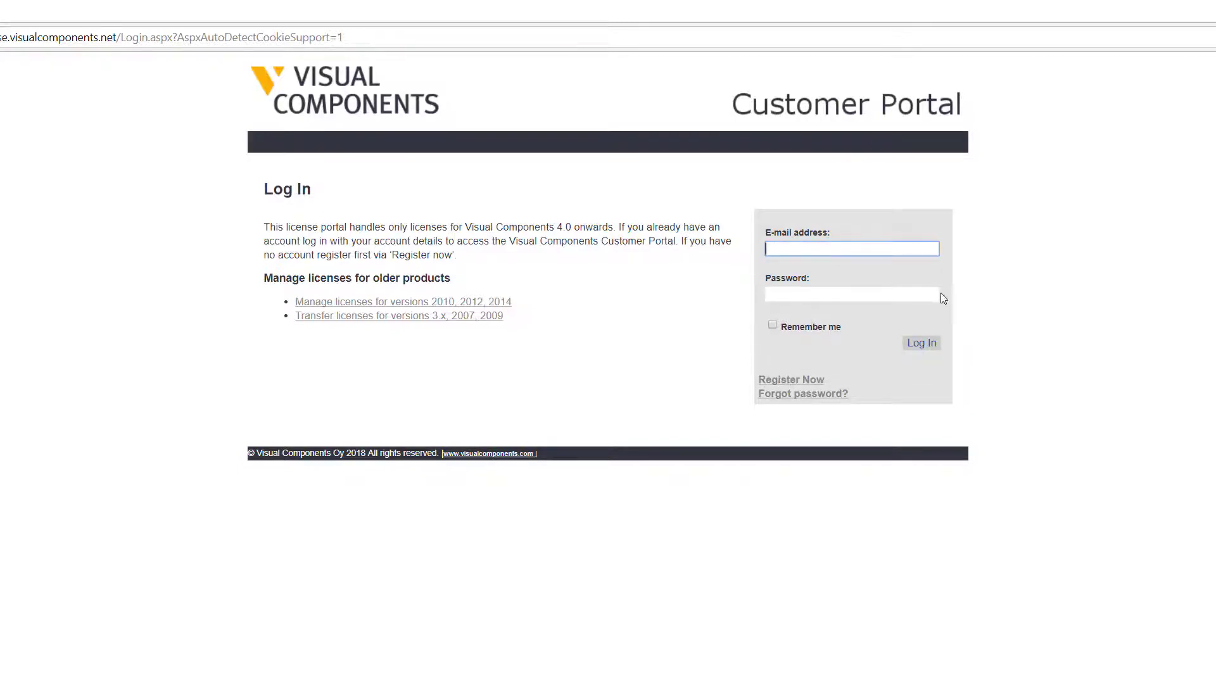
- Log in to the Customer Portal and go to Manual Licensing
click(921, 343)
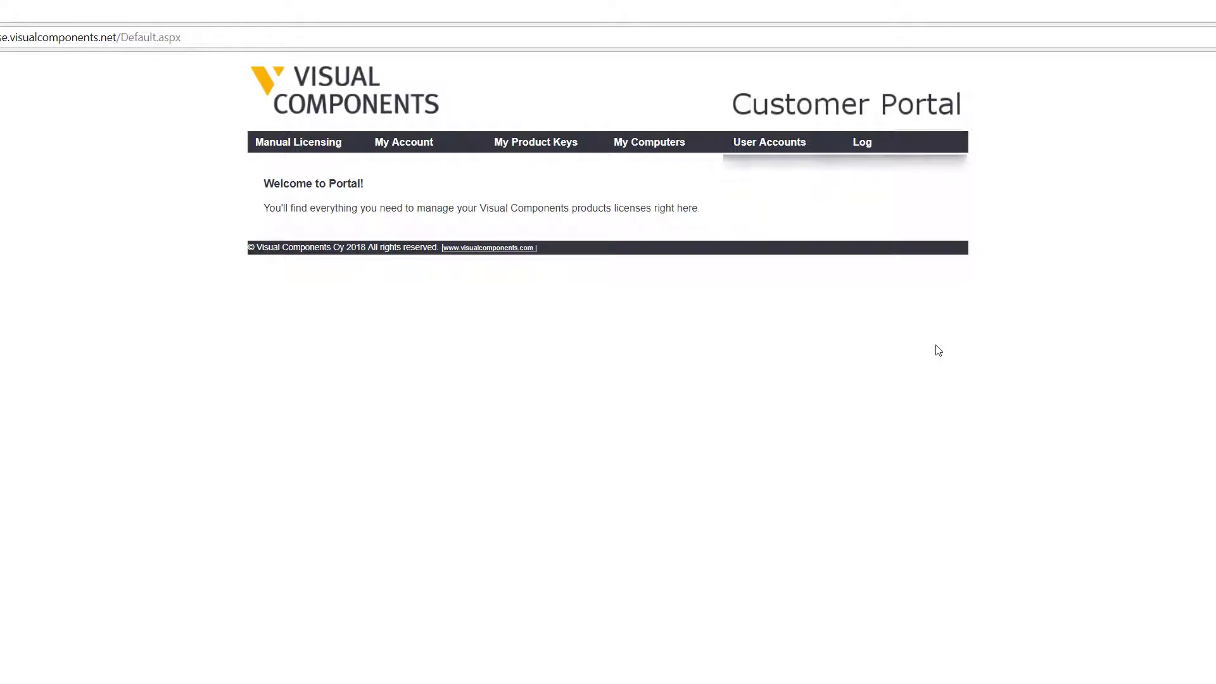
mouse_move(315, 195)
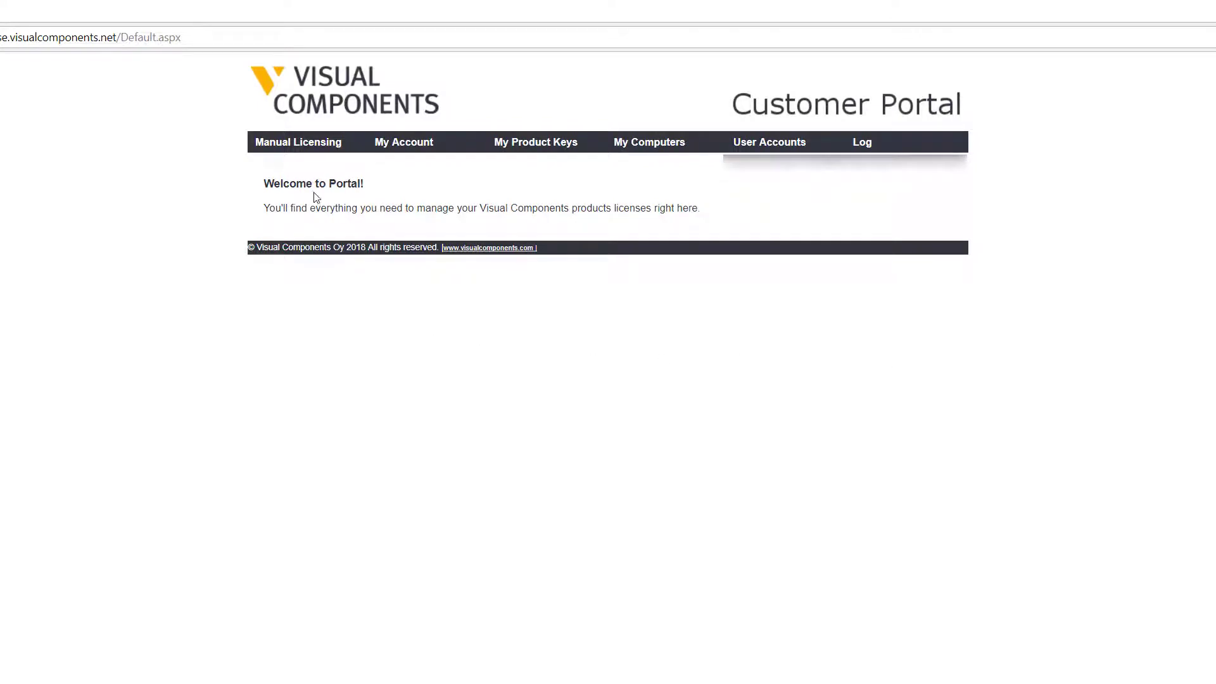
click(297, 142)
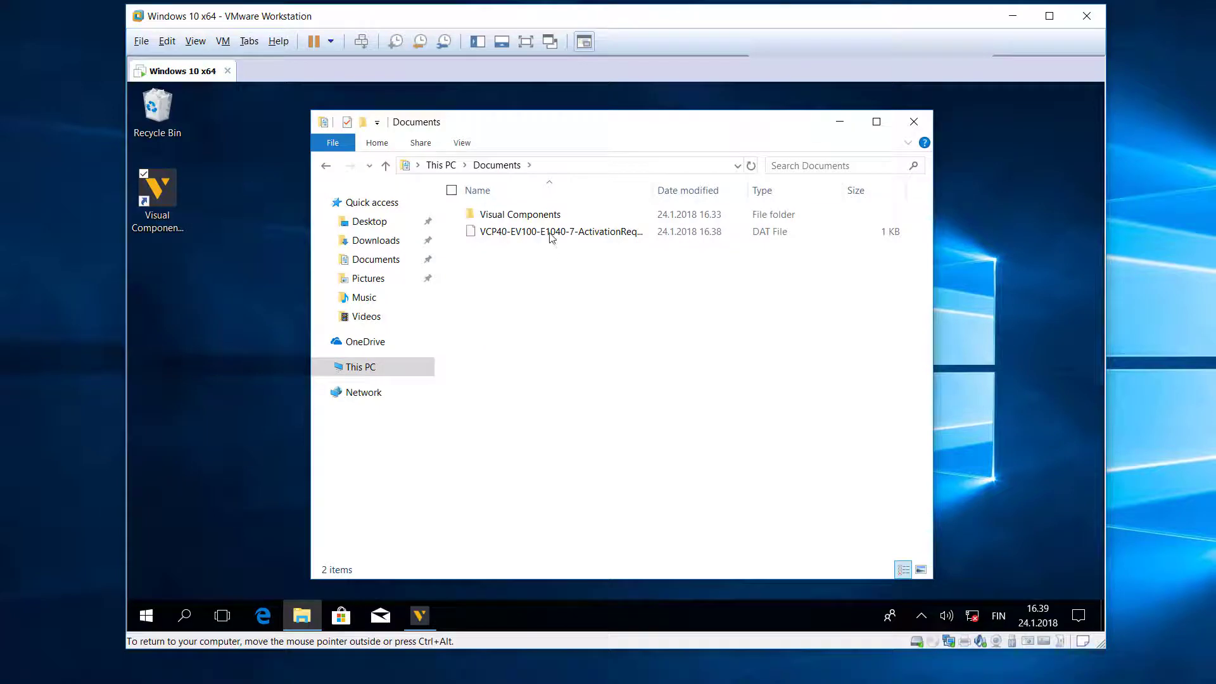
- Copy ActivationRequest.dat from the VM's Documents into the host Downloads folder
right_click(552, 231)
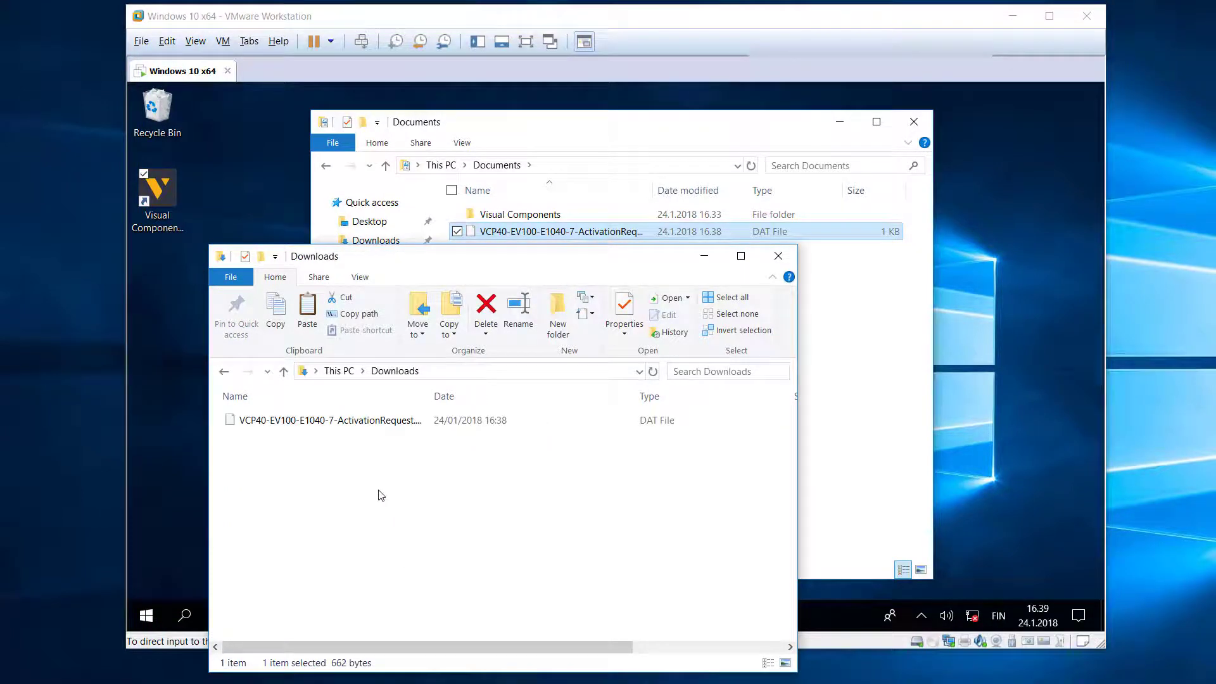
click(519, 310)
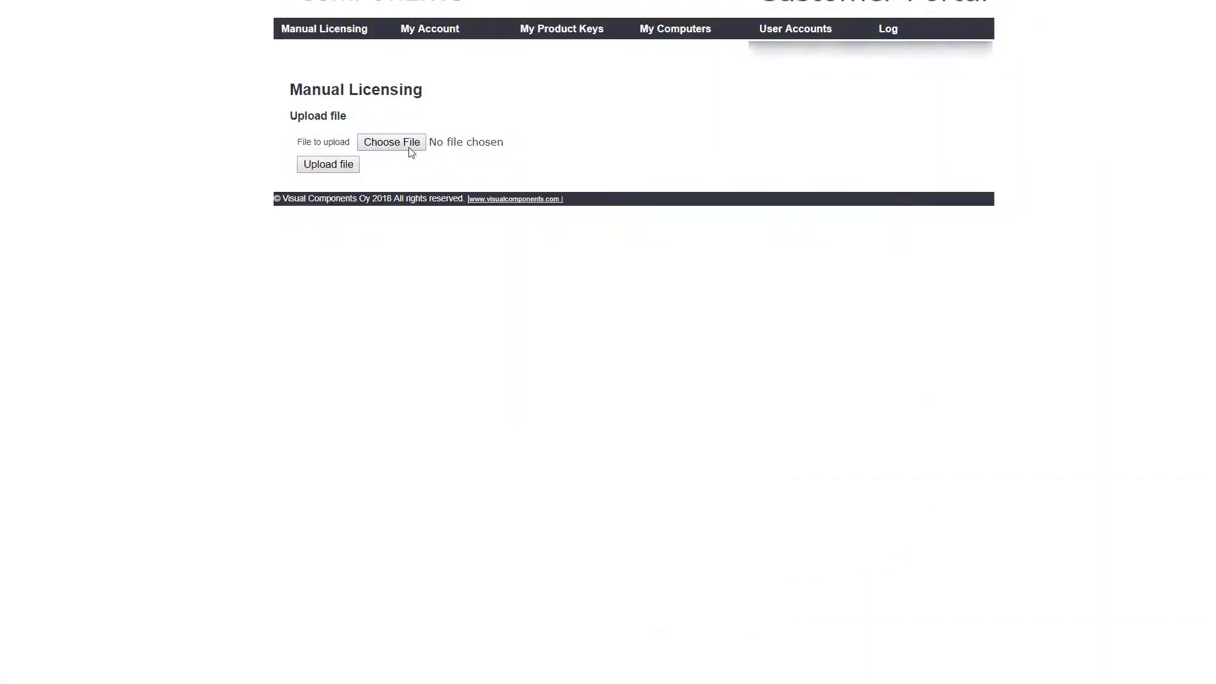
- Upload ActivationRequest.dat from Downloads to create the Activate product key request
click(390, 142)
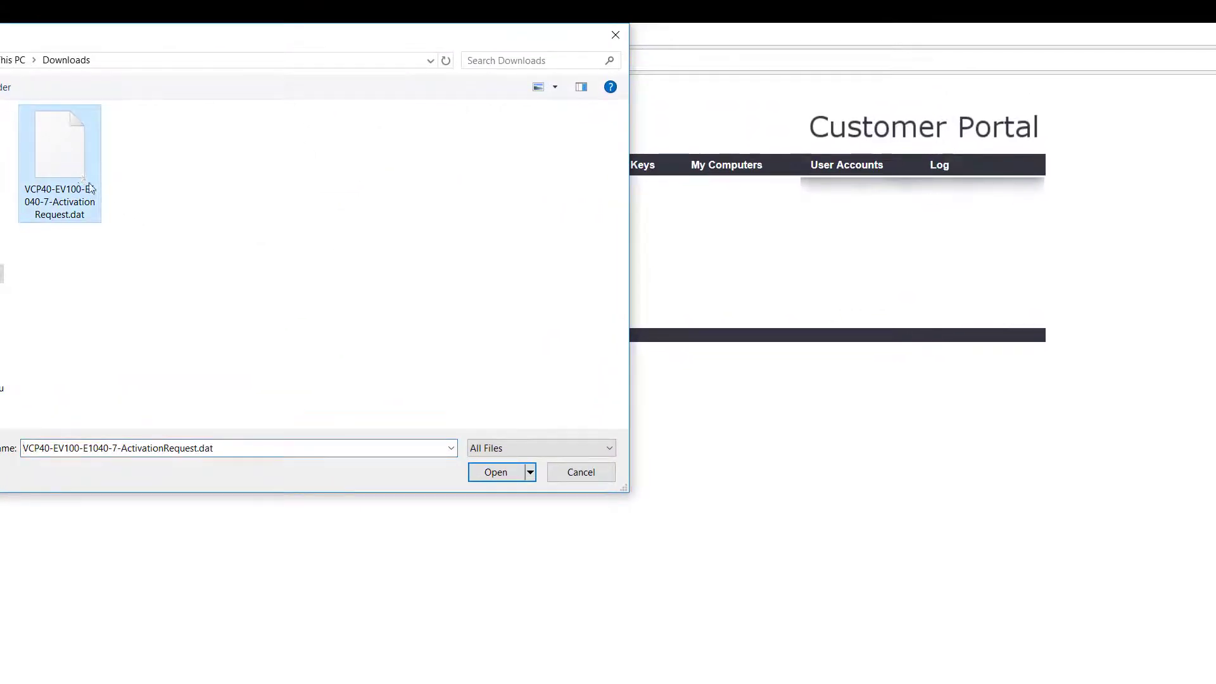
click(496, 472)
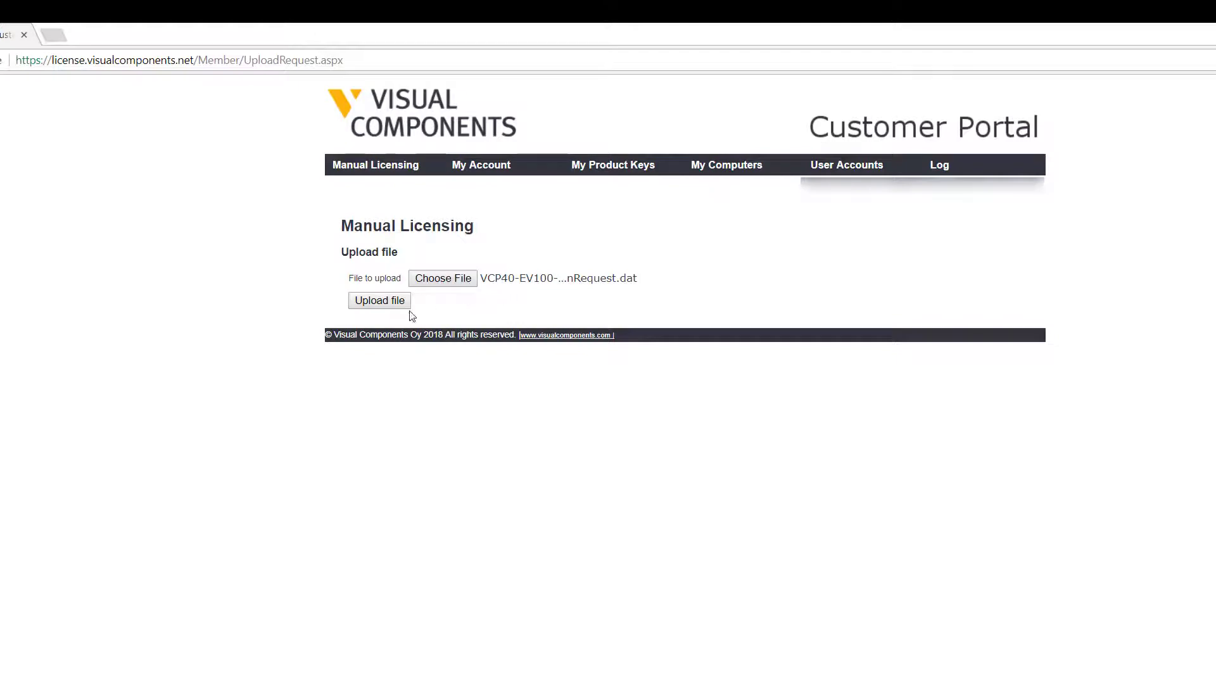
click(380, 300)
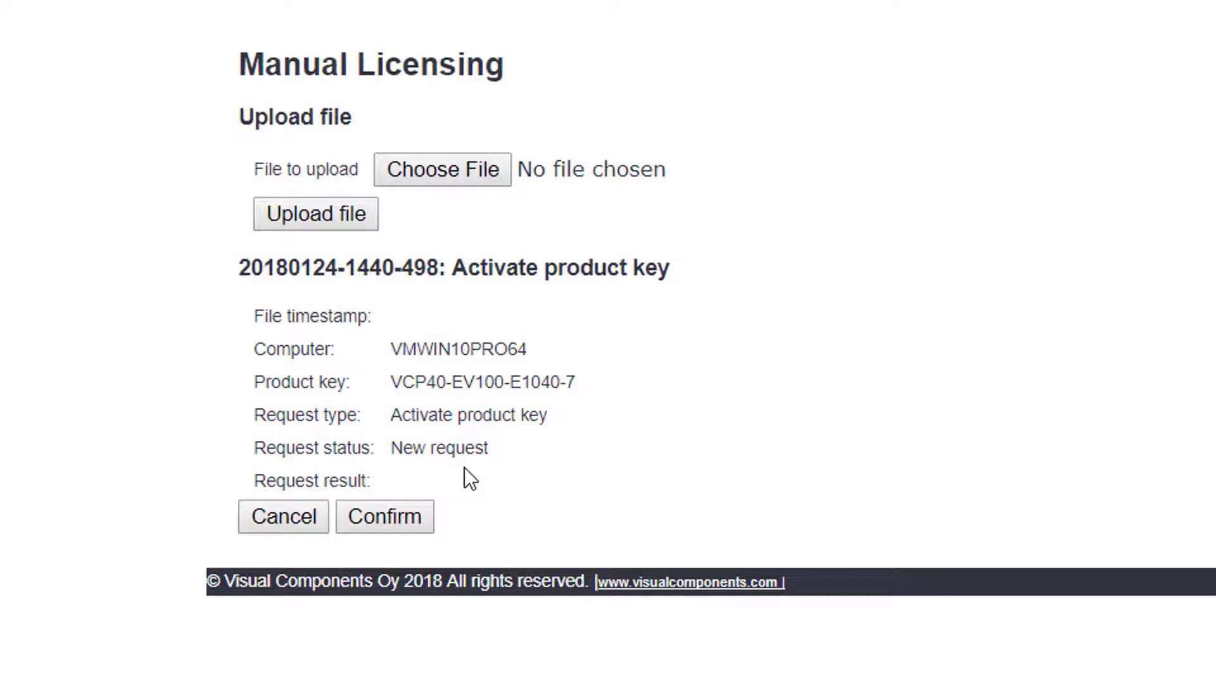
mouse_move(411, 515)
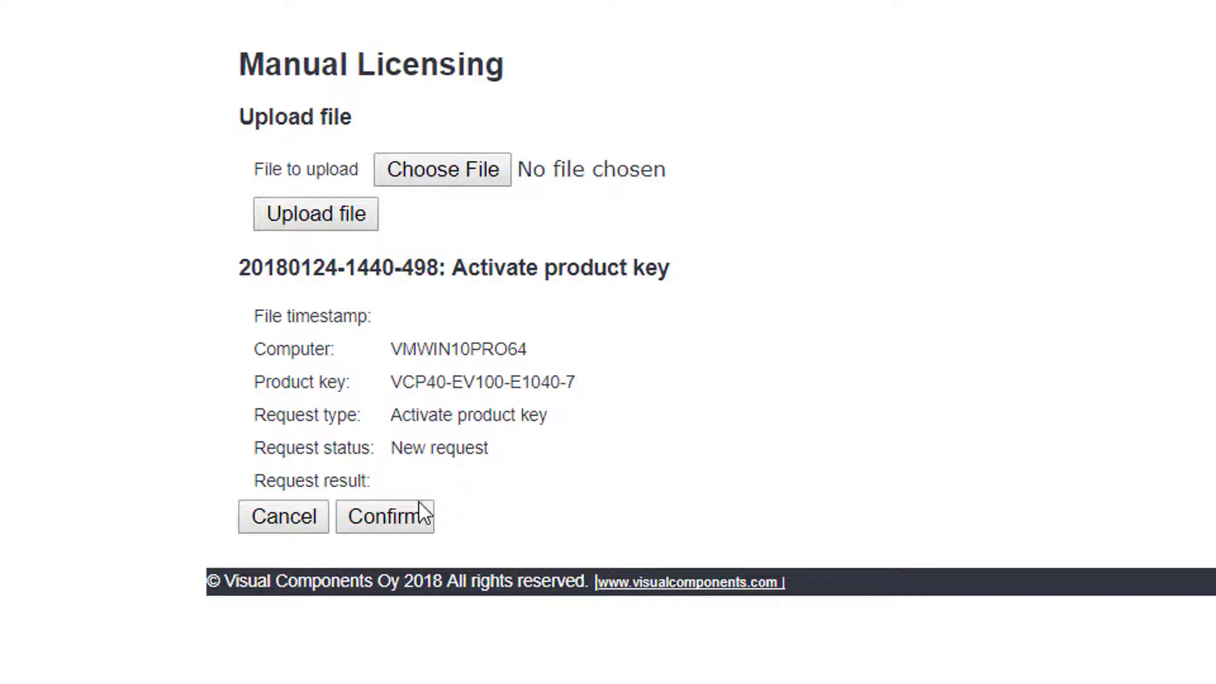
click(384, 517)
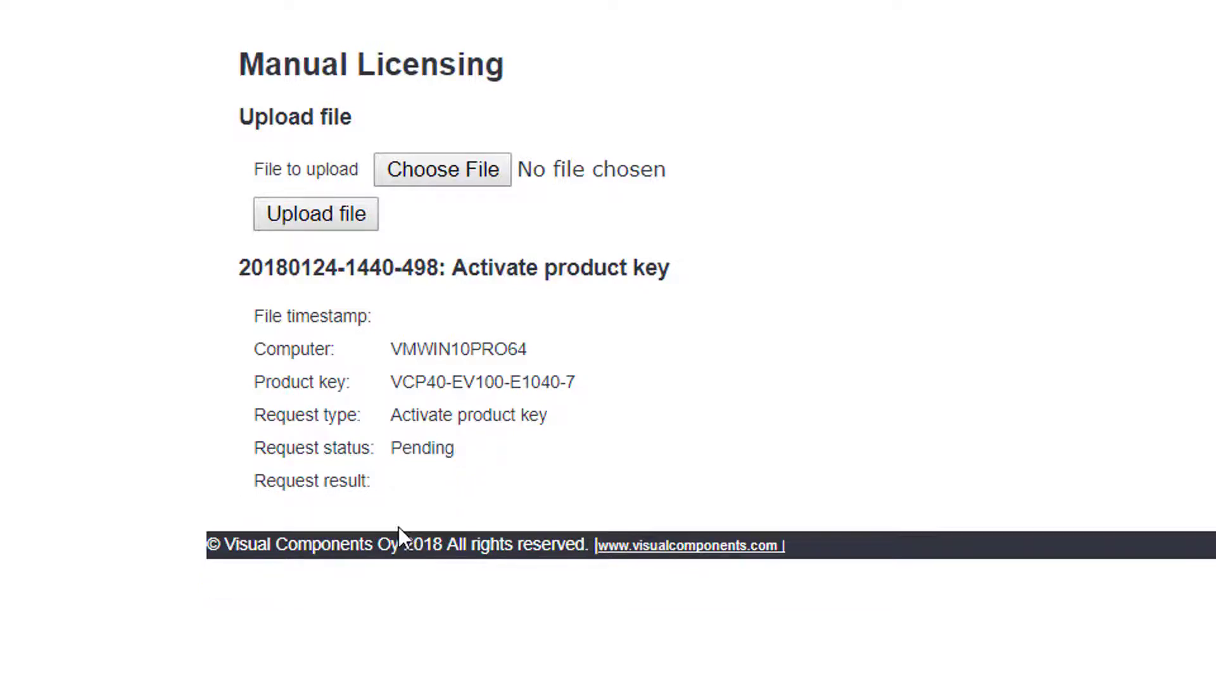
mouse_move(694, 405)
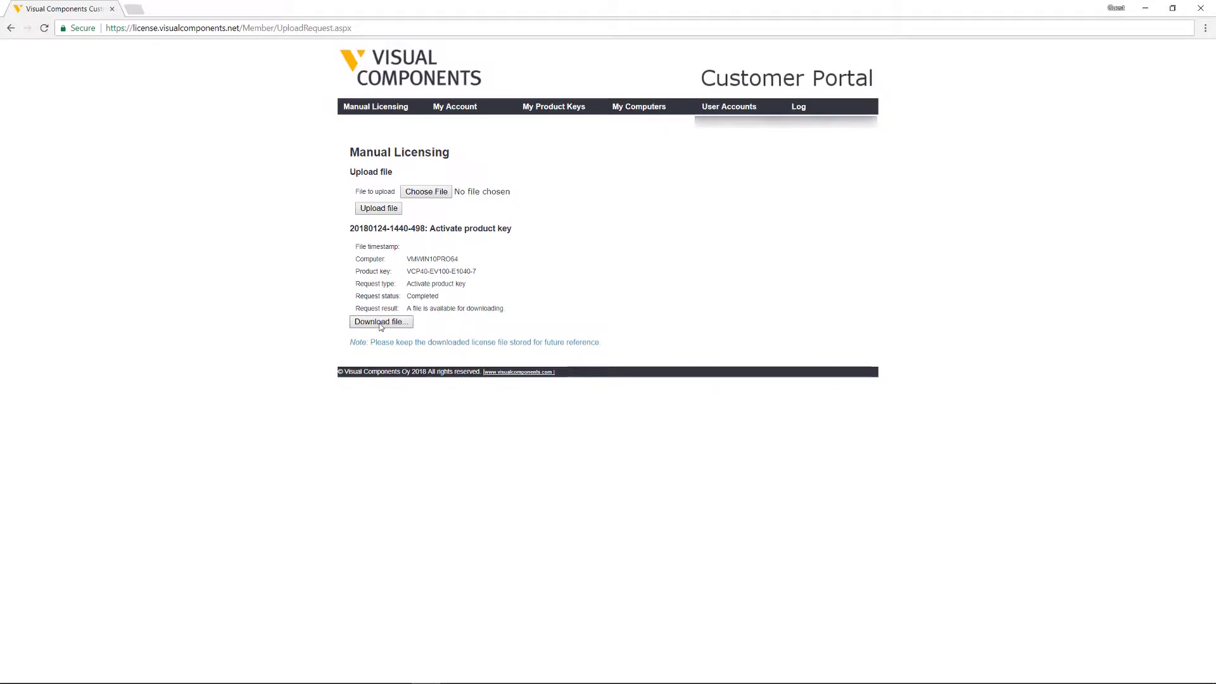
click(380, 321)
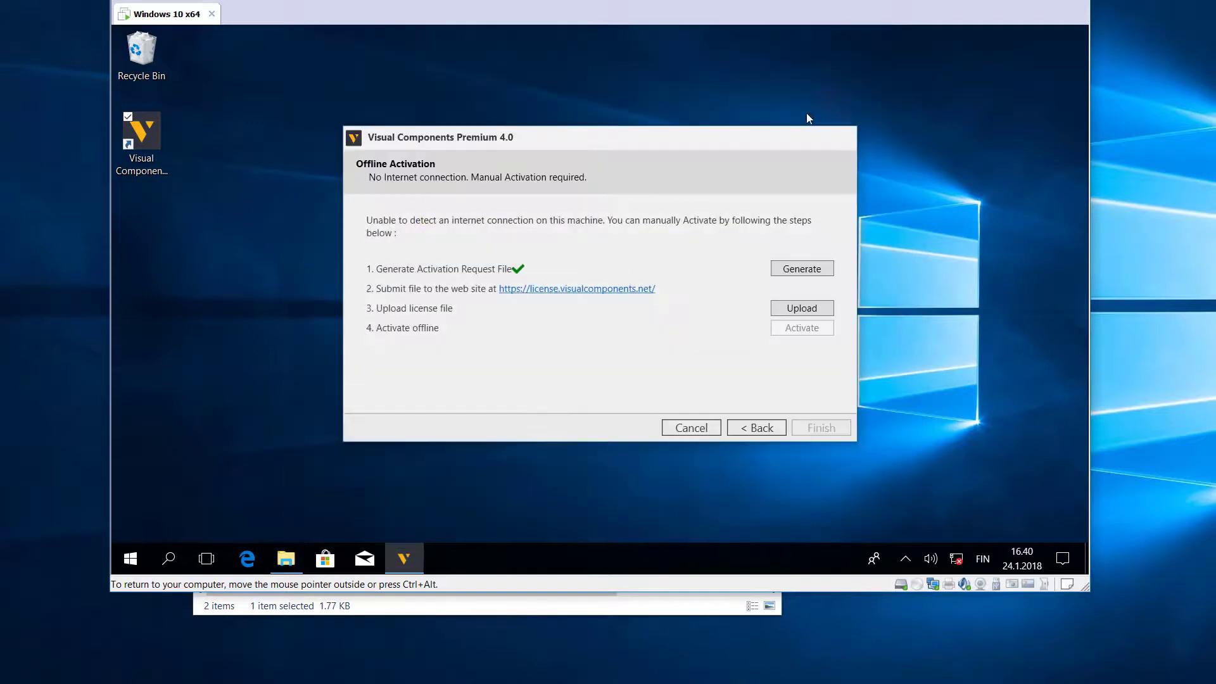
mouse_move(459, 268)
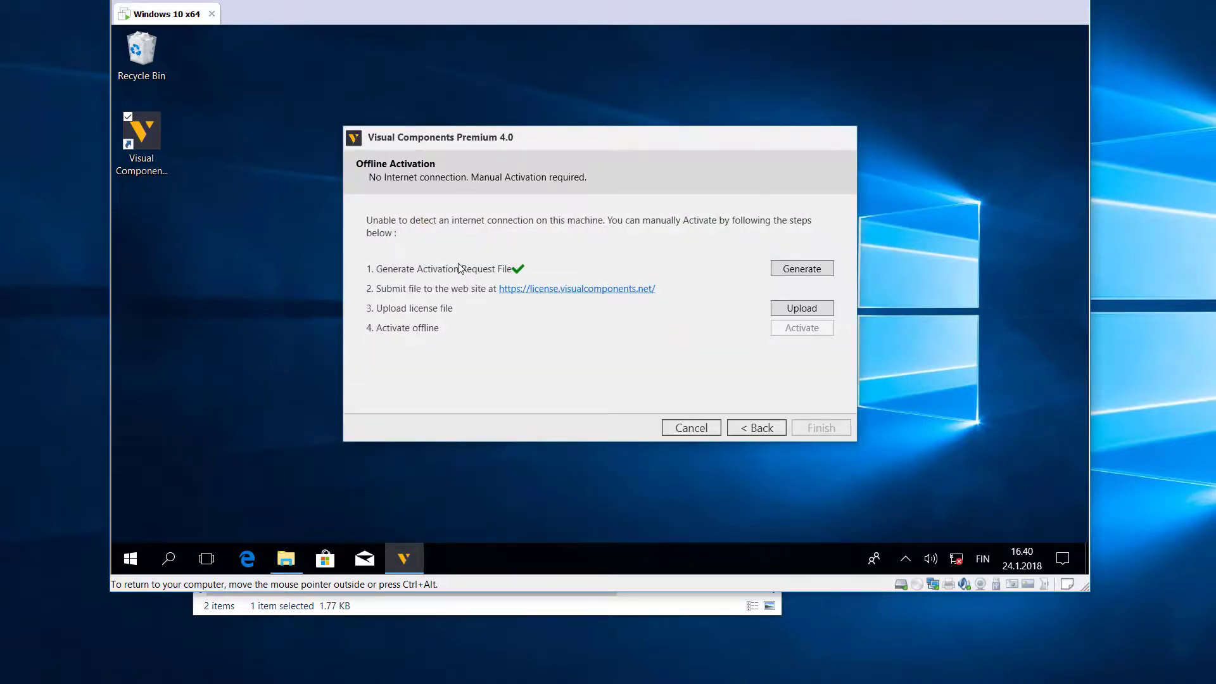
mouse_move(454, 318)
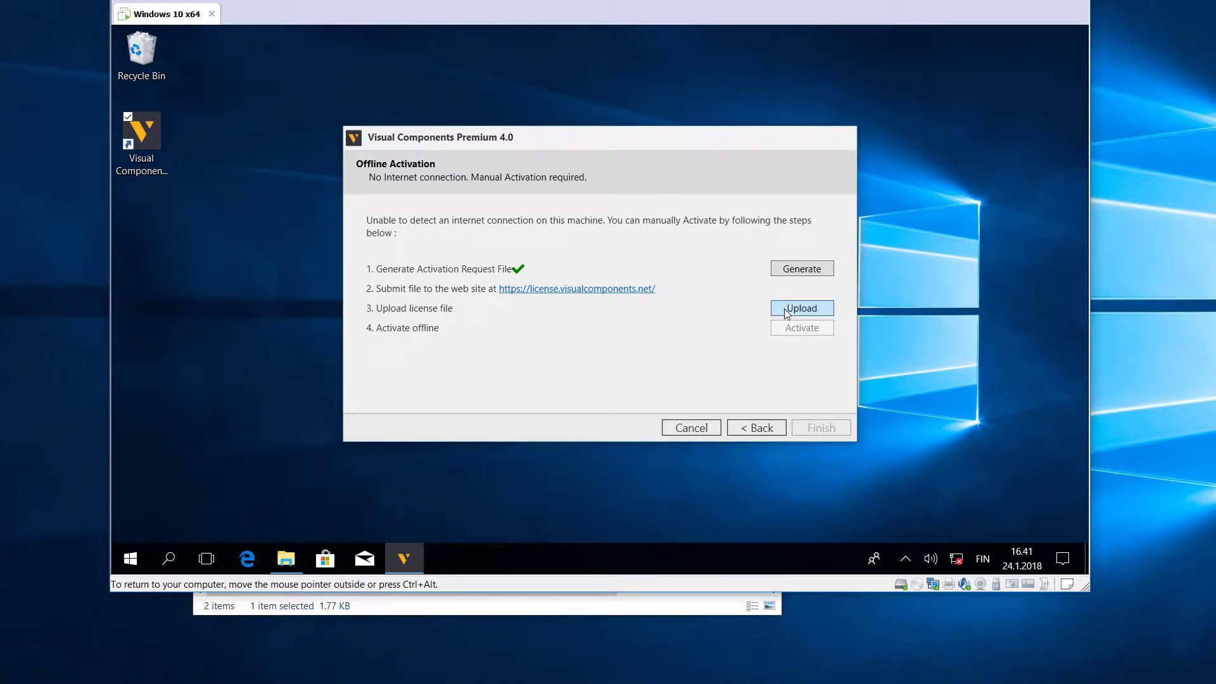
click(802, 308)
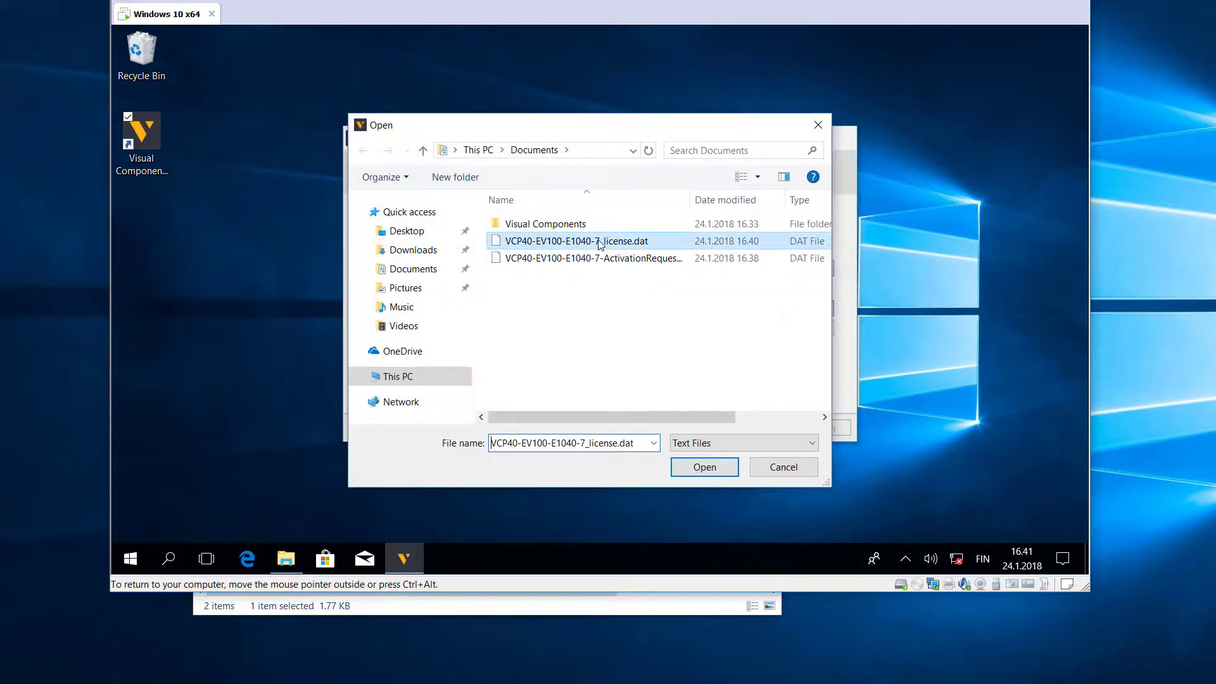
mouse_move(704, 468)
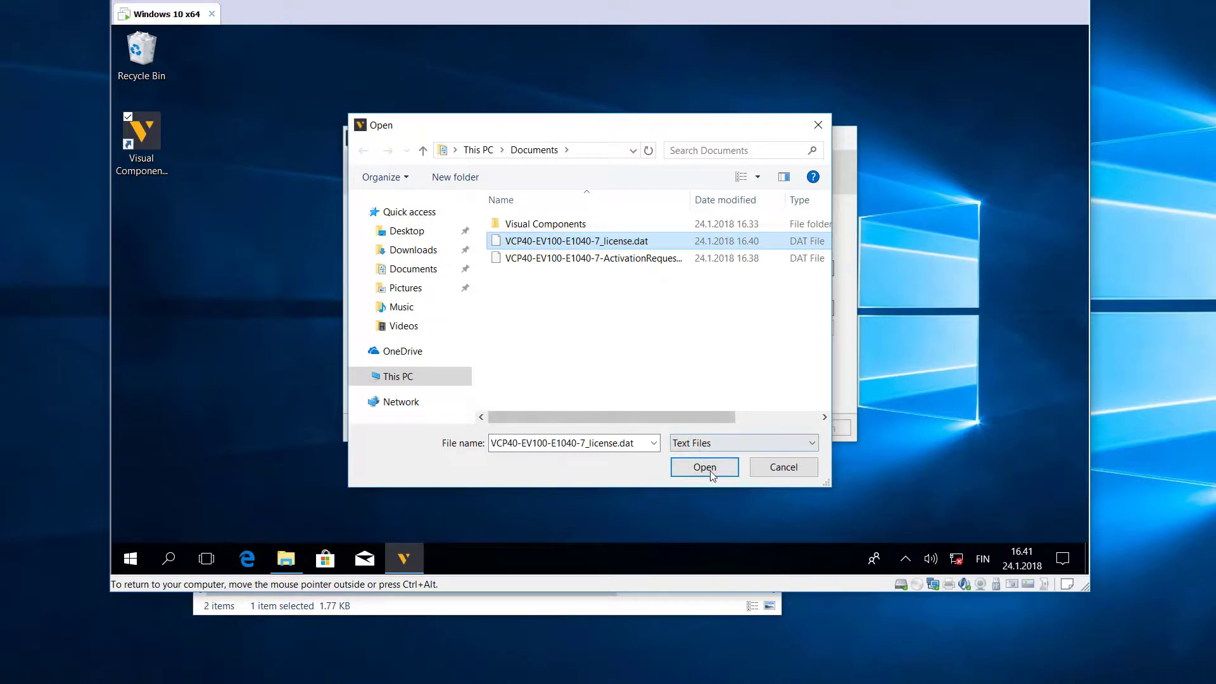
click(704, 467)
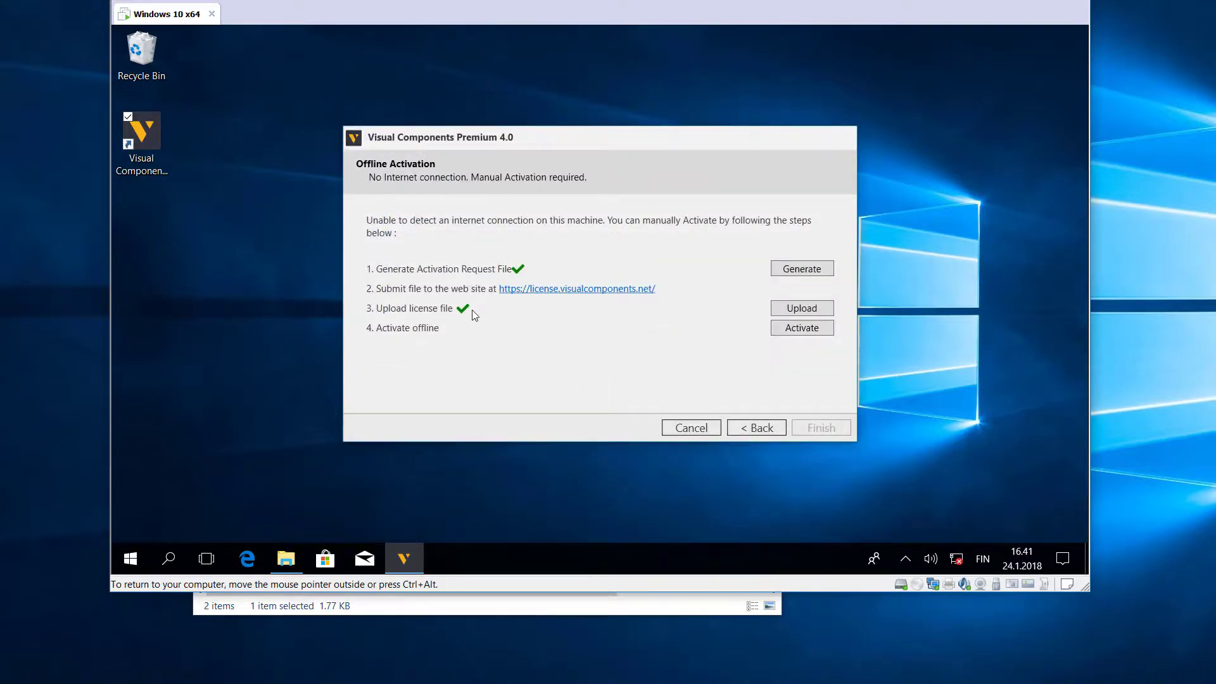
mouse_move(702, 340)
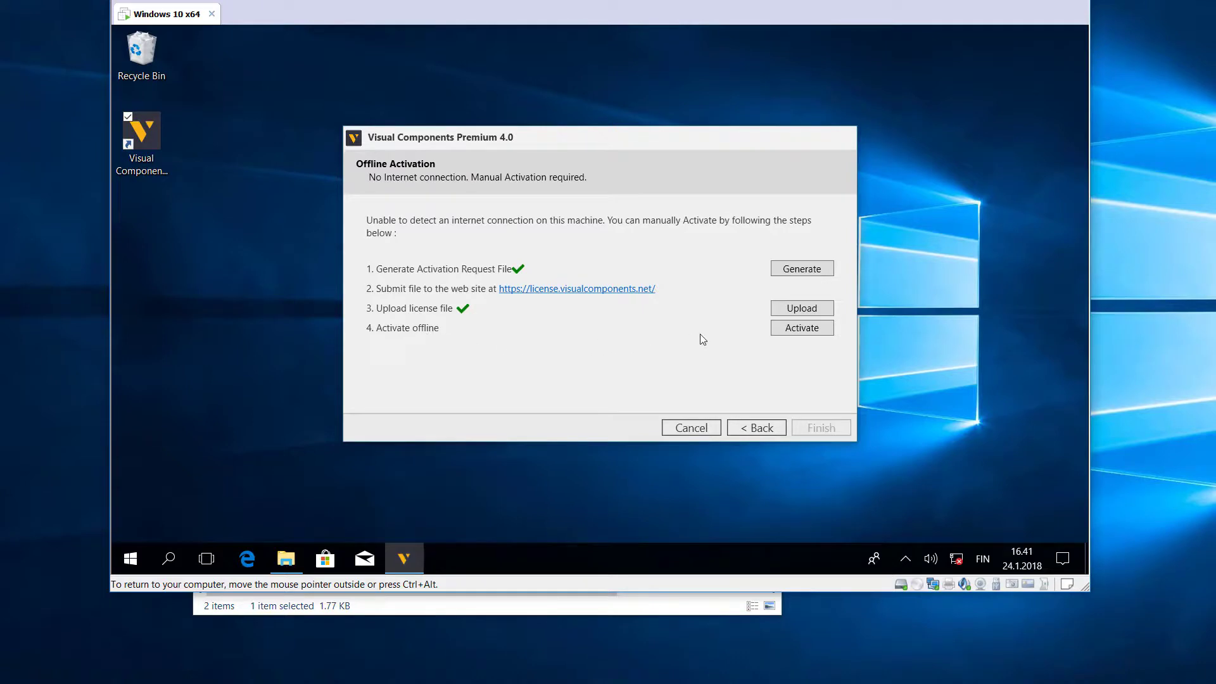
click(802, 327)
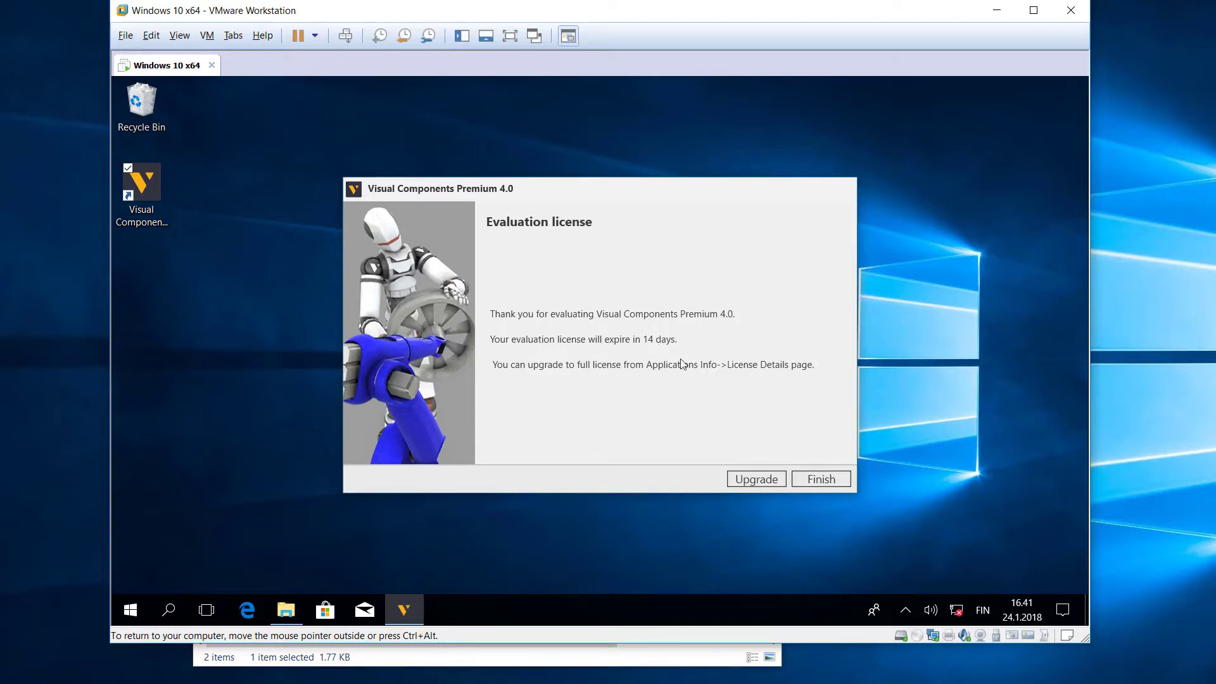
- Finish the 14-day evaluation license activation and launch Visual Components Premium 4.0 from the desktop shortcut
click(822, 479)
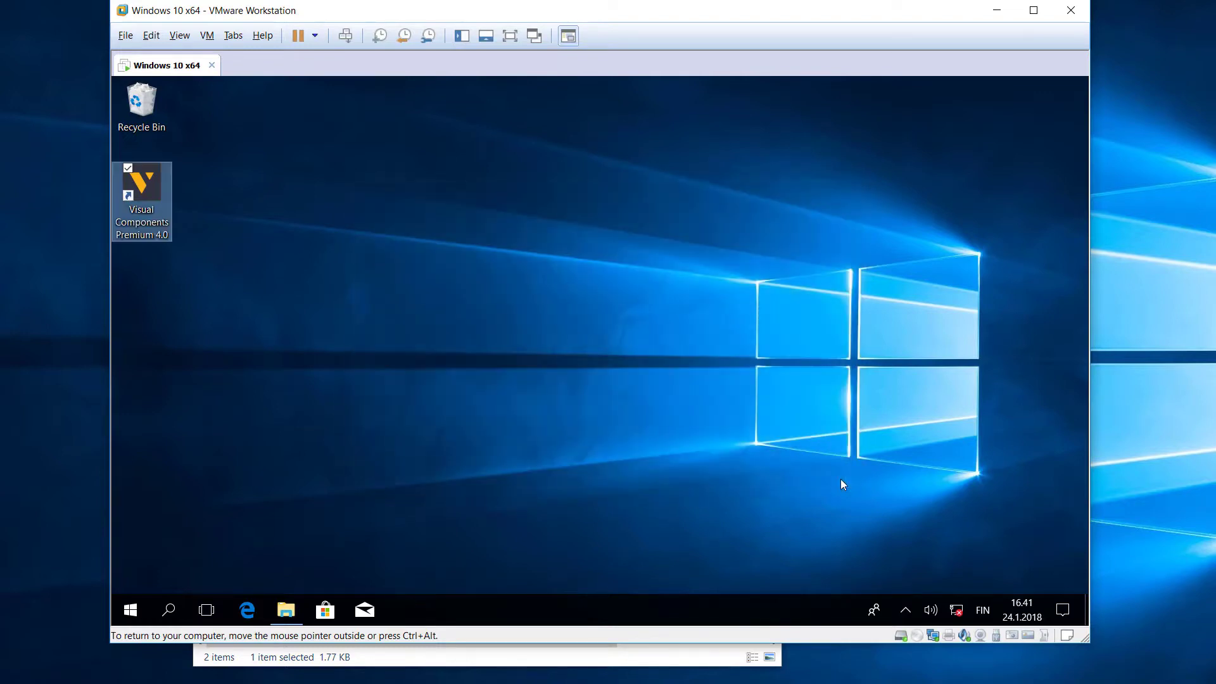
double_click(141, 184)
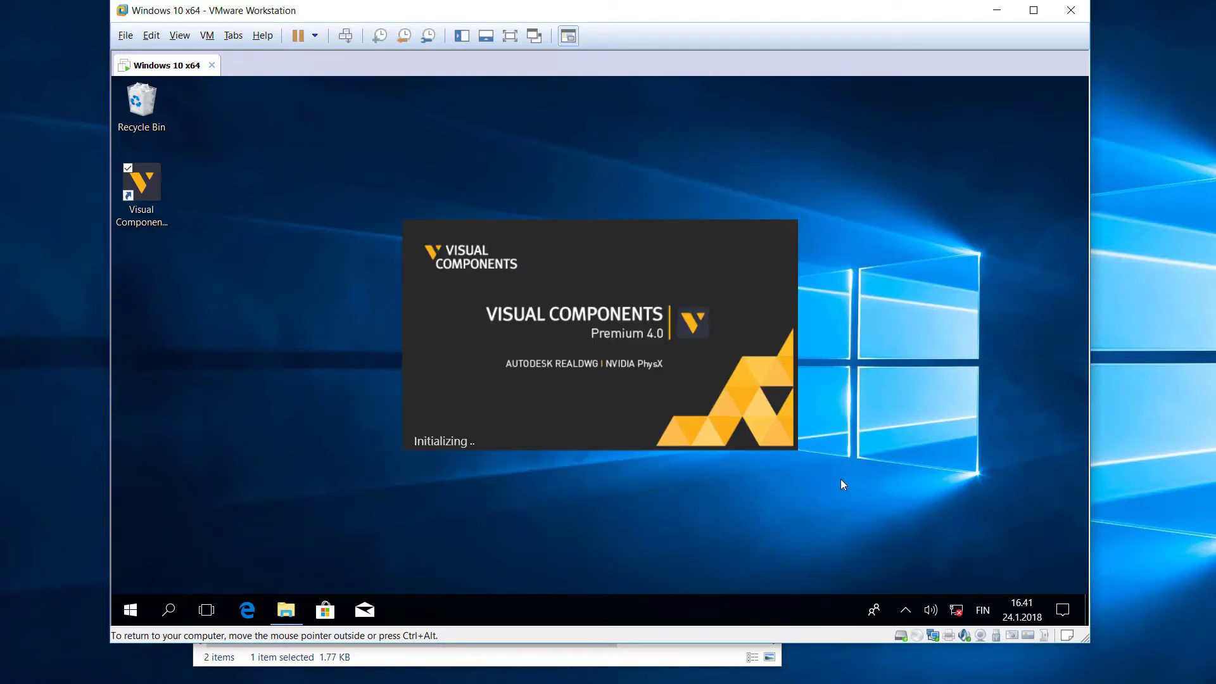